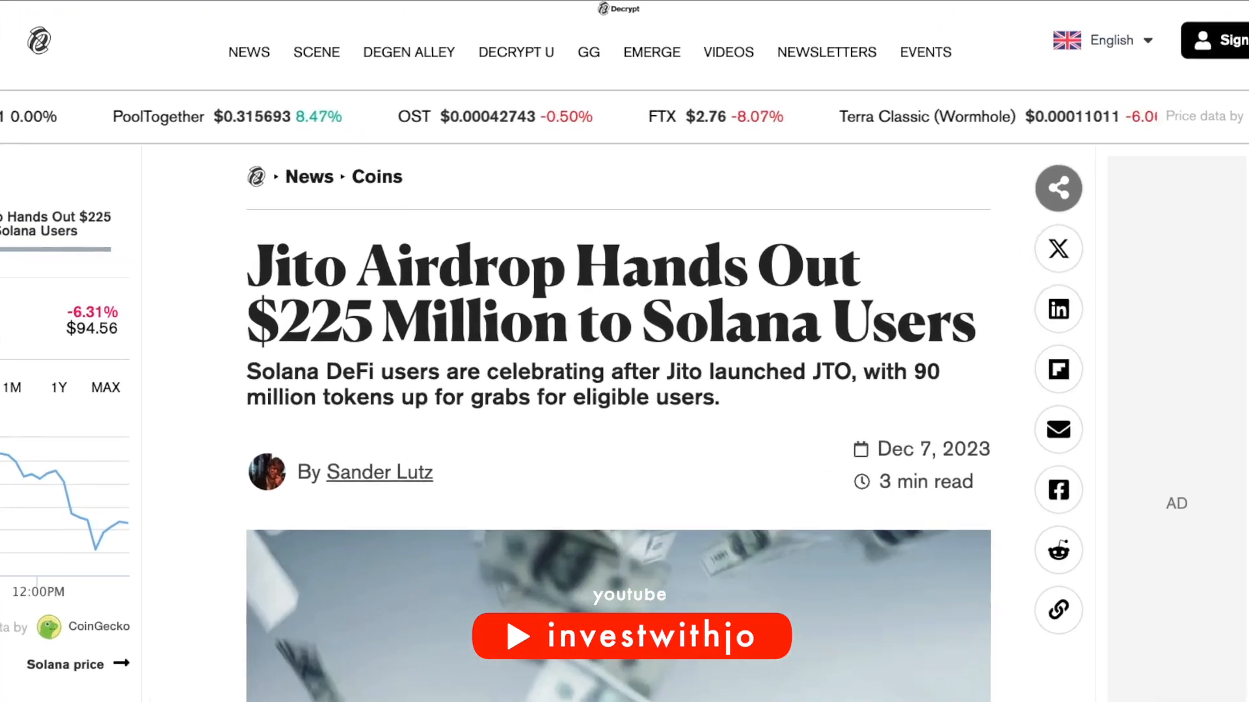
# - View the Mayan Swap site and the Wormhole site, then return to Mayan Swap's landing page
pyautogui.click(407, 32)
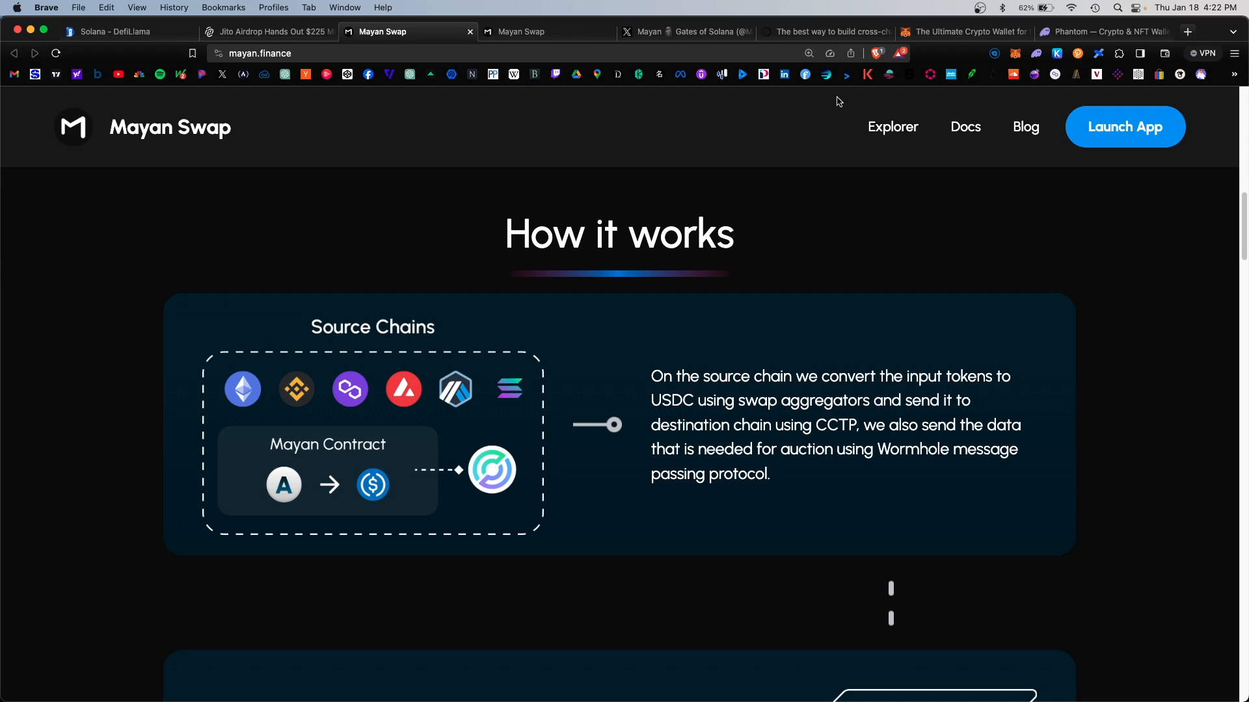
pyautogui.moveTo(386, 514)
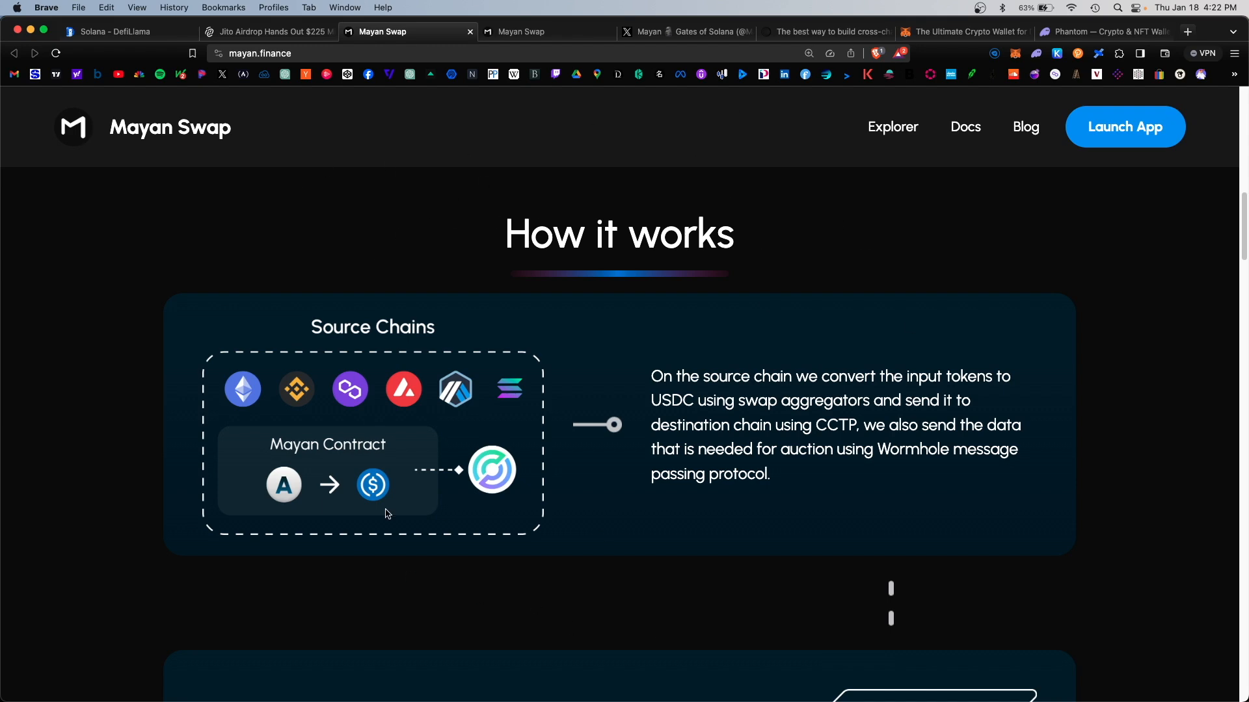
pyautogui.click(824, 21)
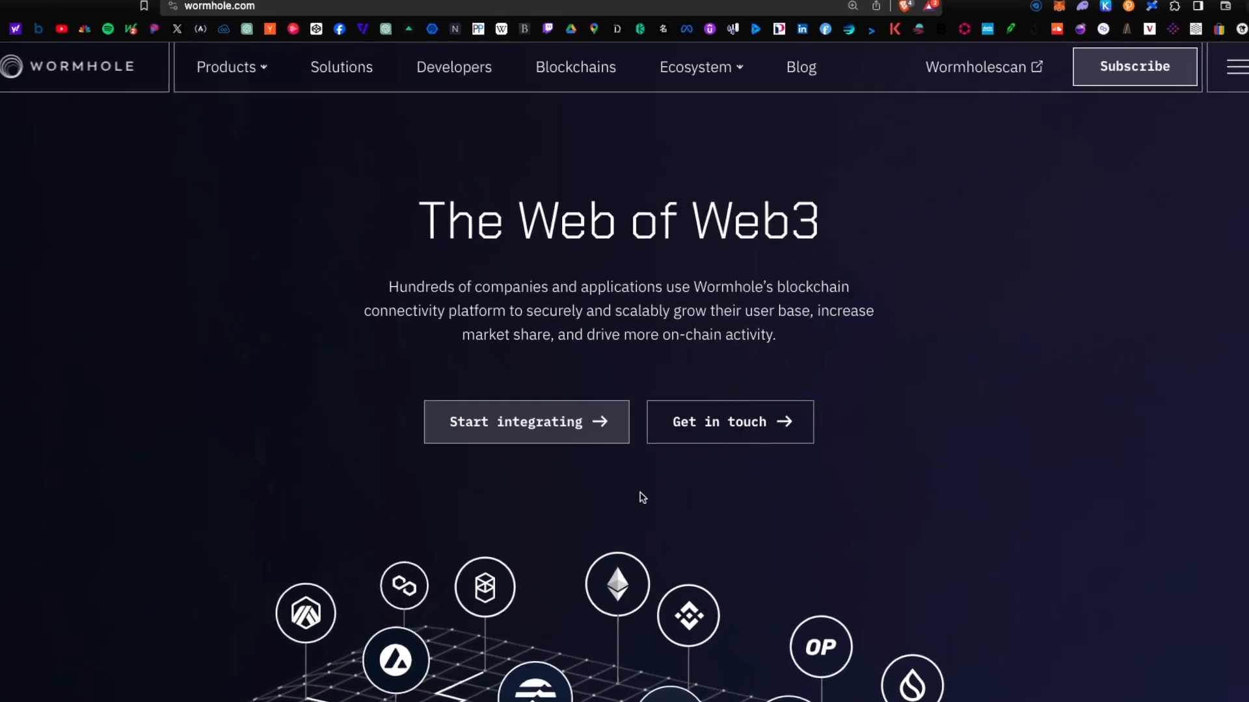
pyautogui.click(525, 31)
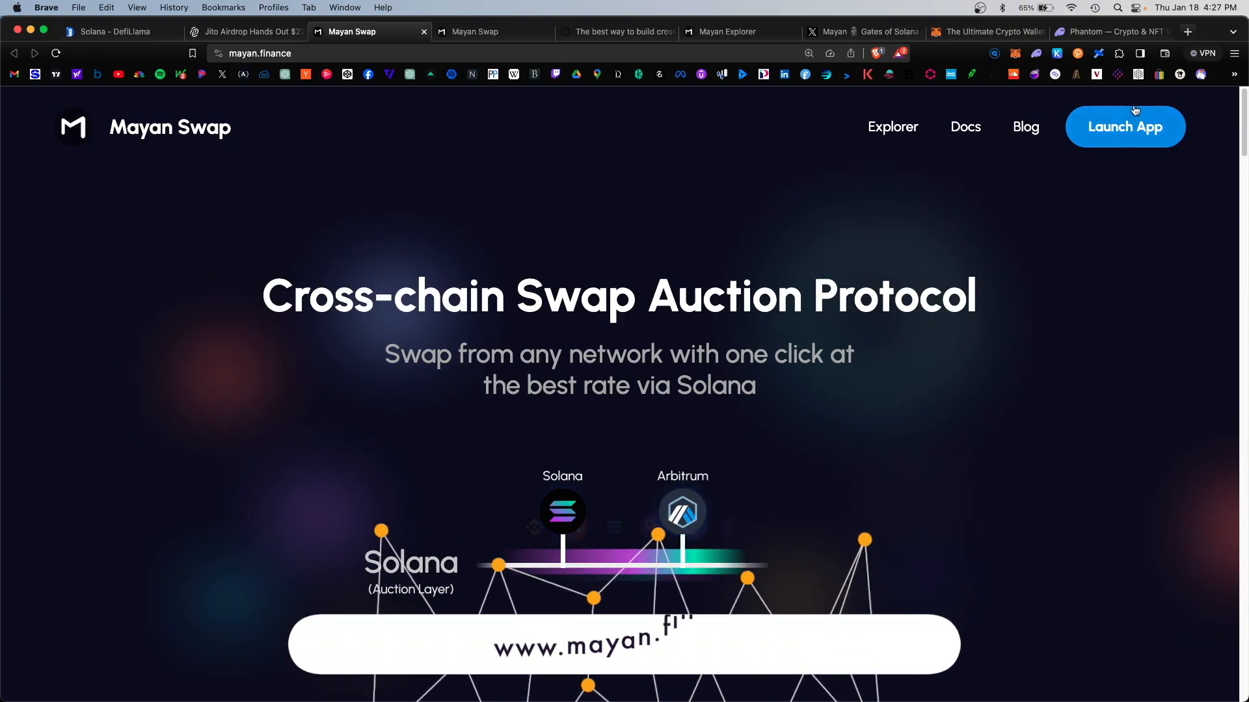
# - Launch the Mayan Swap app, glance at the Phantom wallet site, and return to the swap form
pyautogui.click(1124, 127)
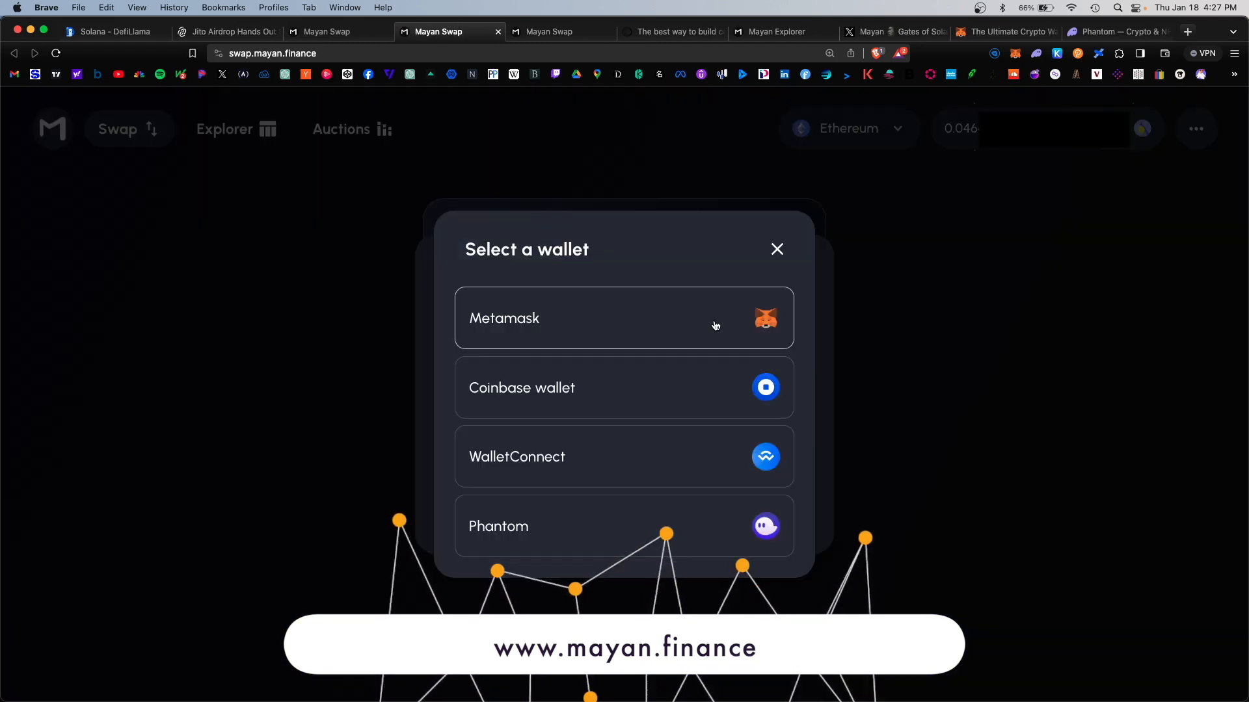
pyautogui.moveTo(1030, 533)
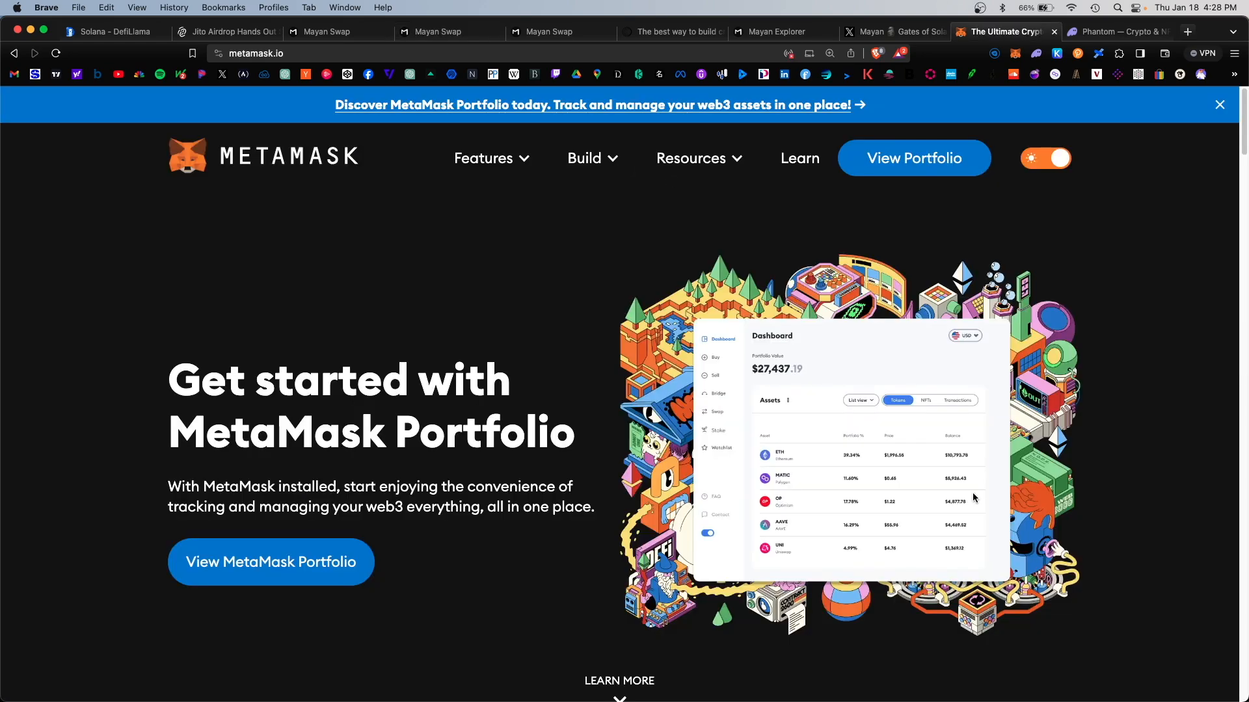
pyautogui.click(1115, 31)
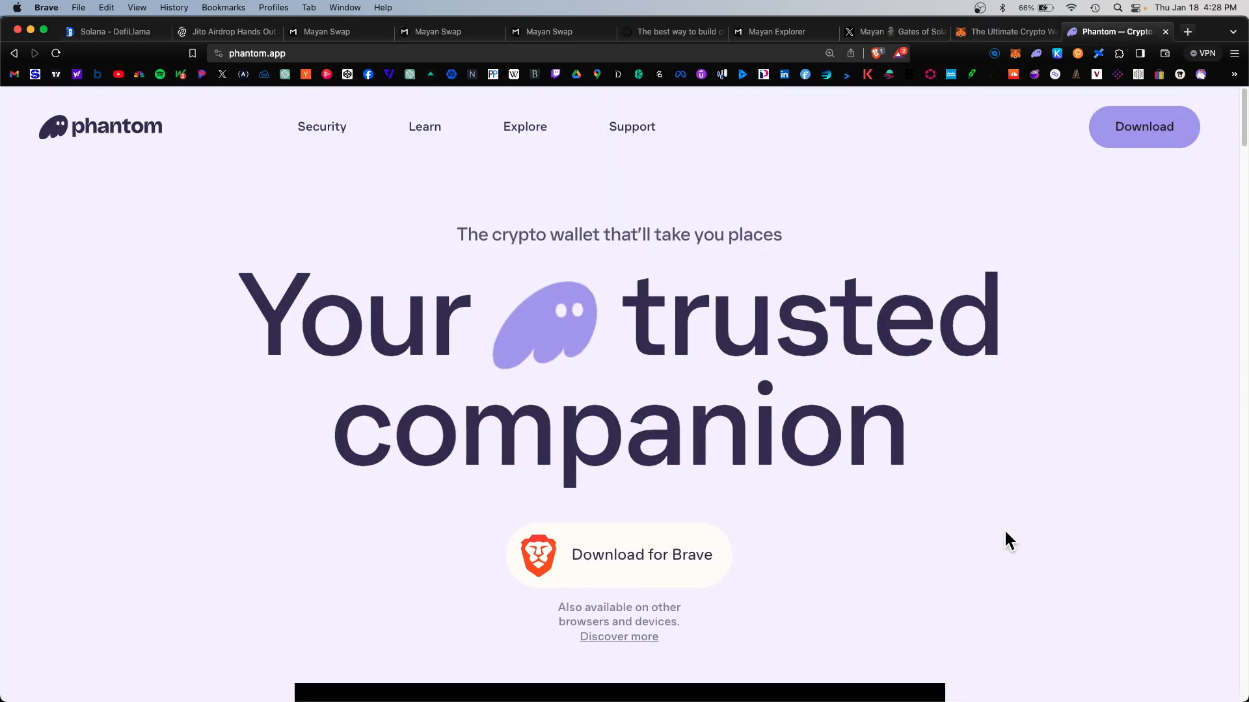
pyautogui.click(437, 32)
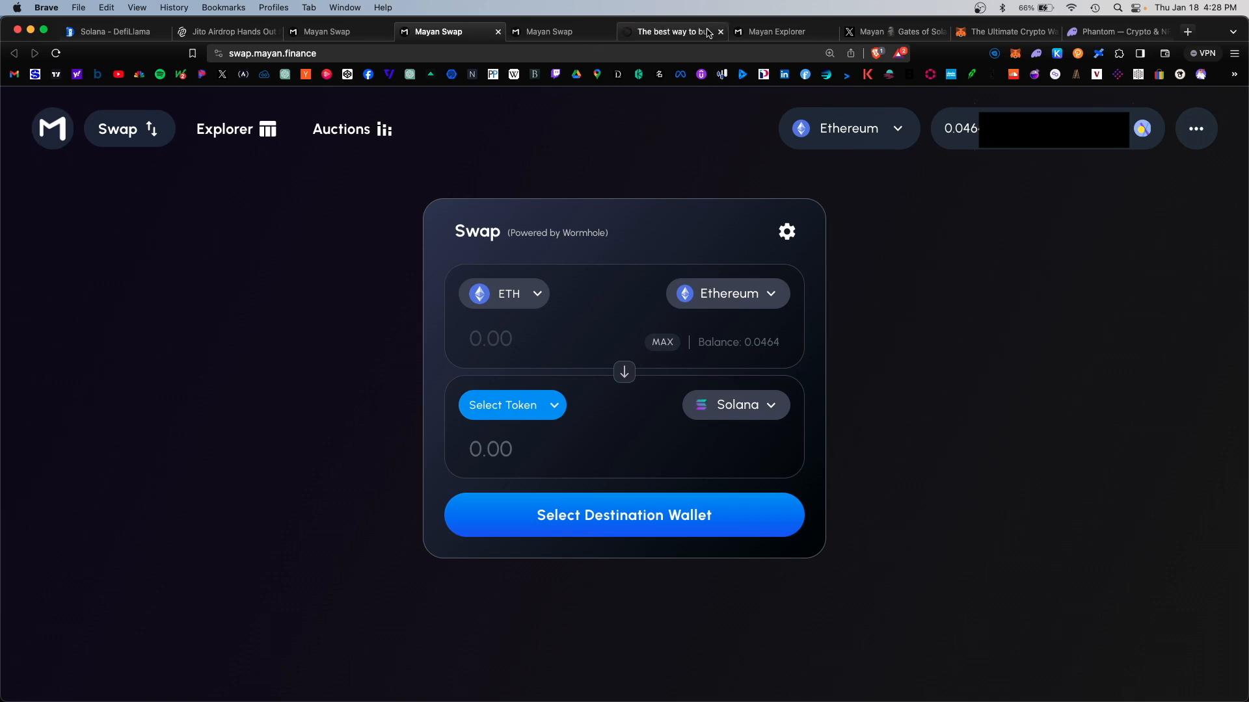
pyautogui.click(671, 32)
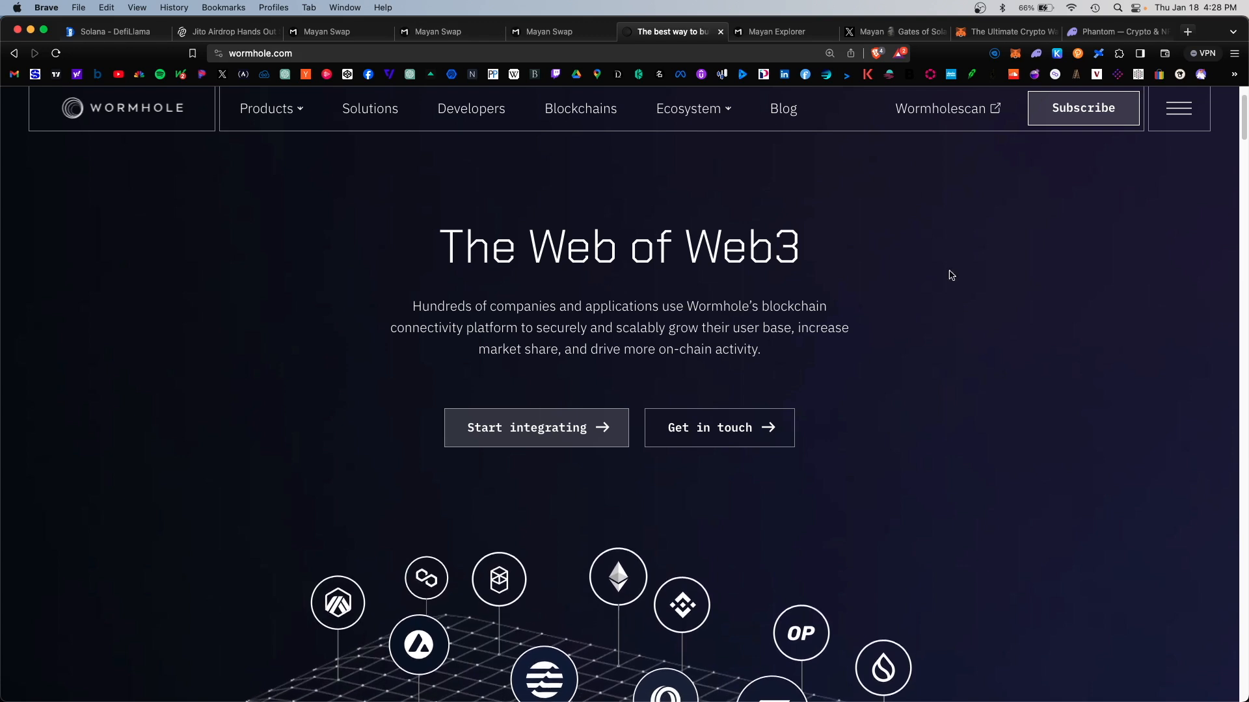
pyautogui.click(450, 32)
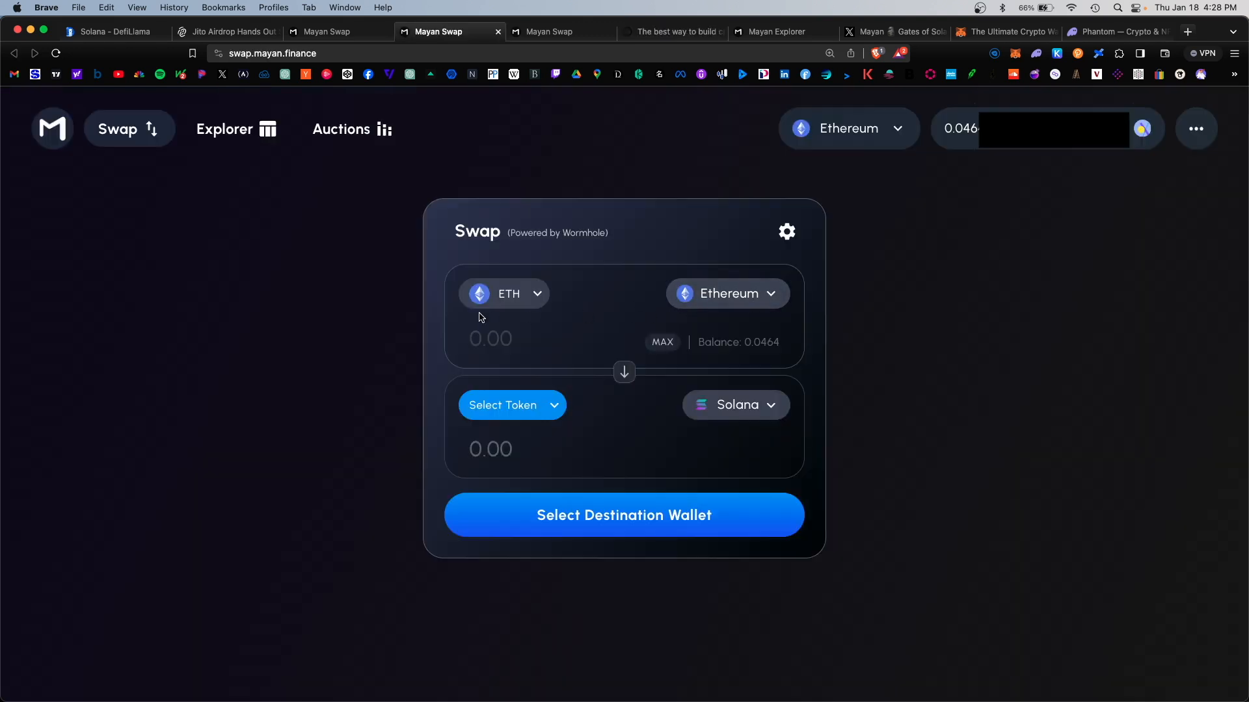
pyautogui.moveTo(641, 298)
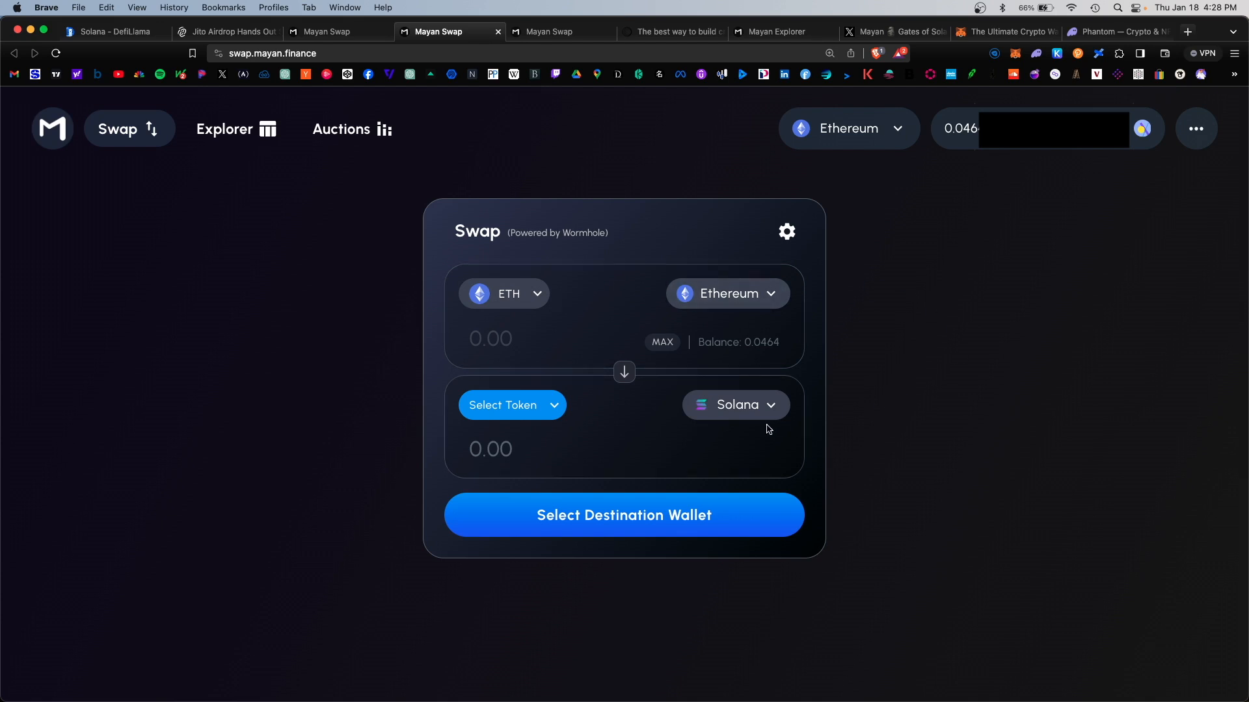
pyautogui.moveTo(851, 154)
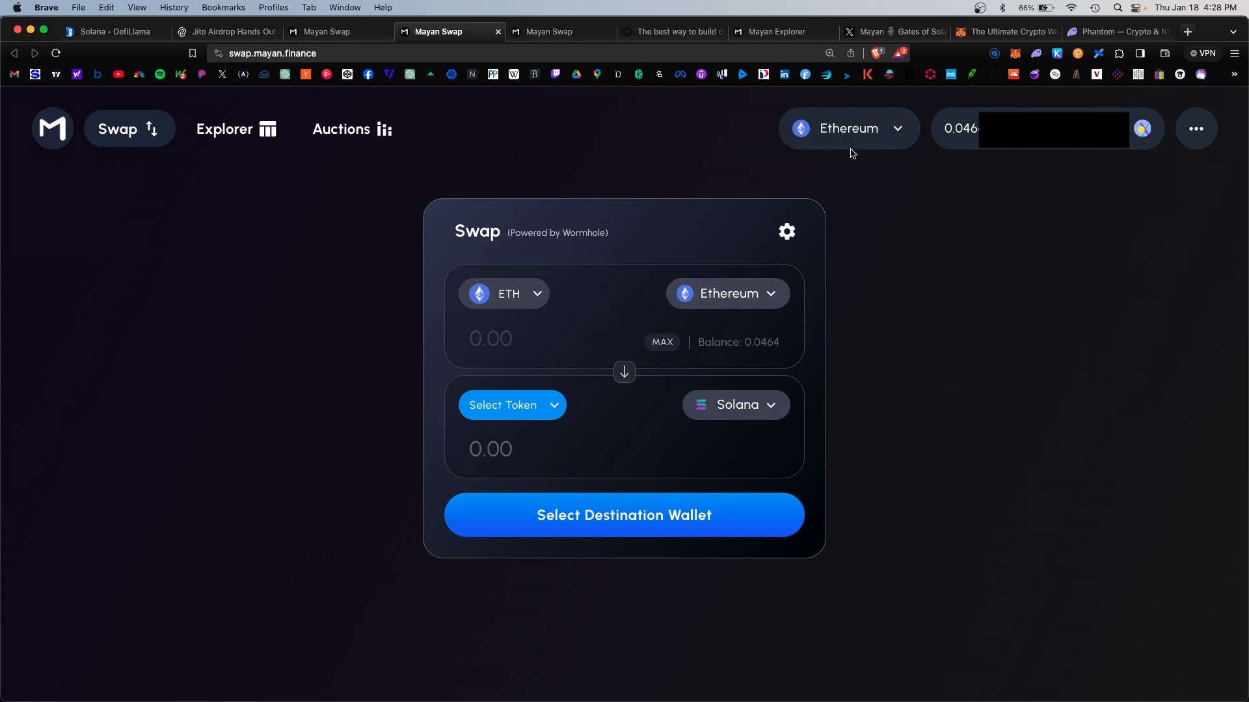
pyautogui.moveTo(796, 411)
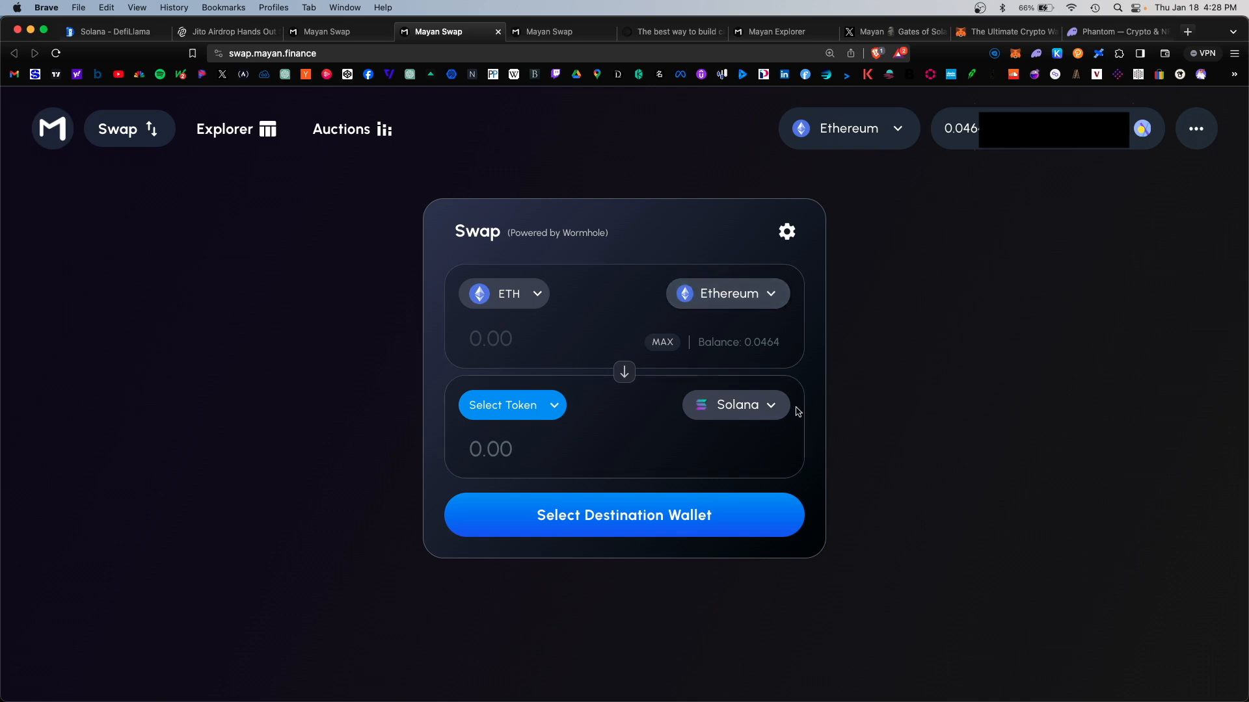
pyautogui.moveTo(960, 296)
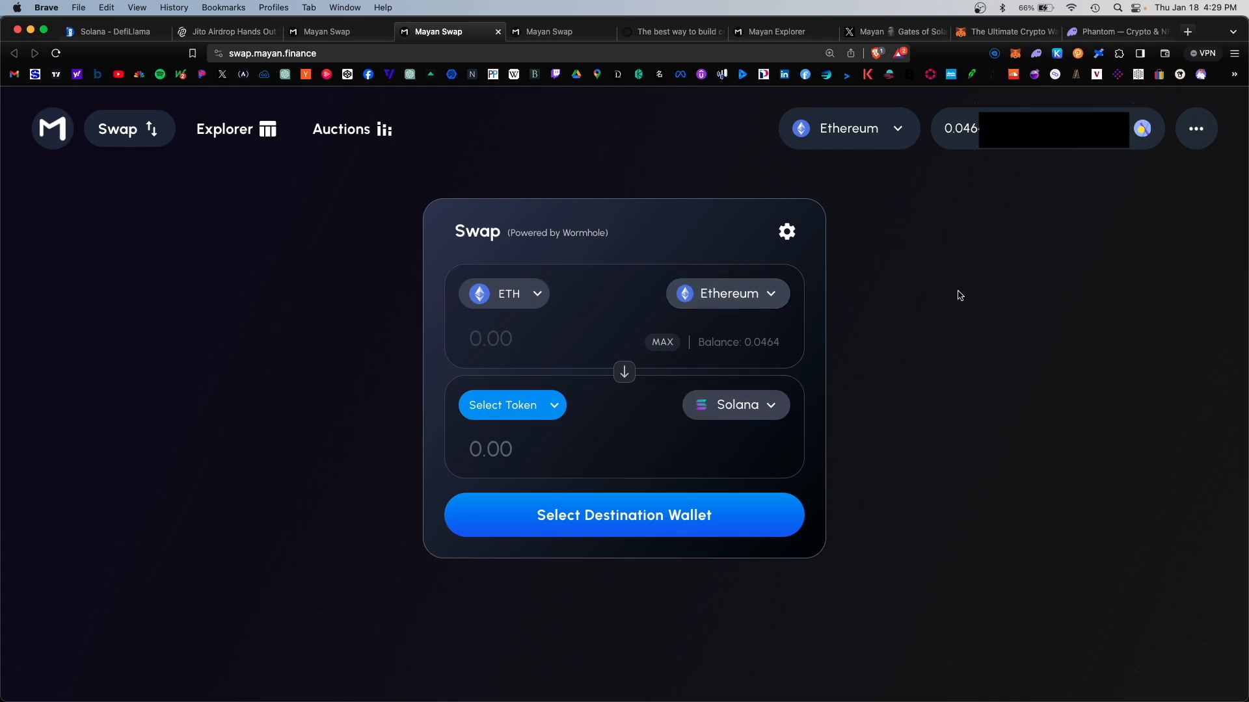
pyautogui.moveTo(880, 564)
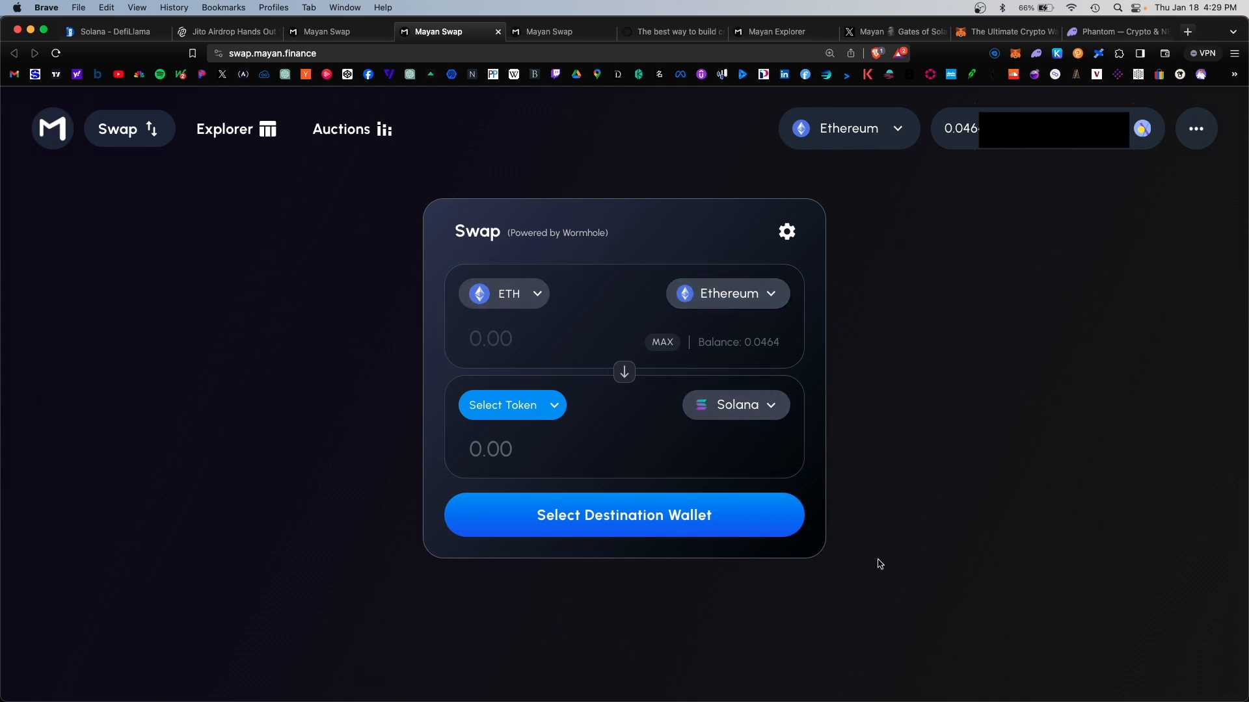
pyautogui.moveTo(394, 227)
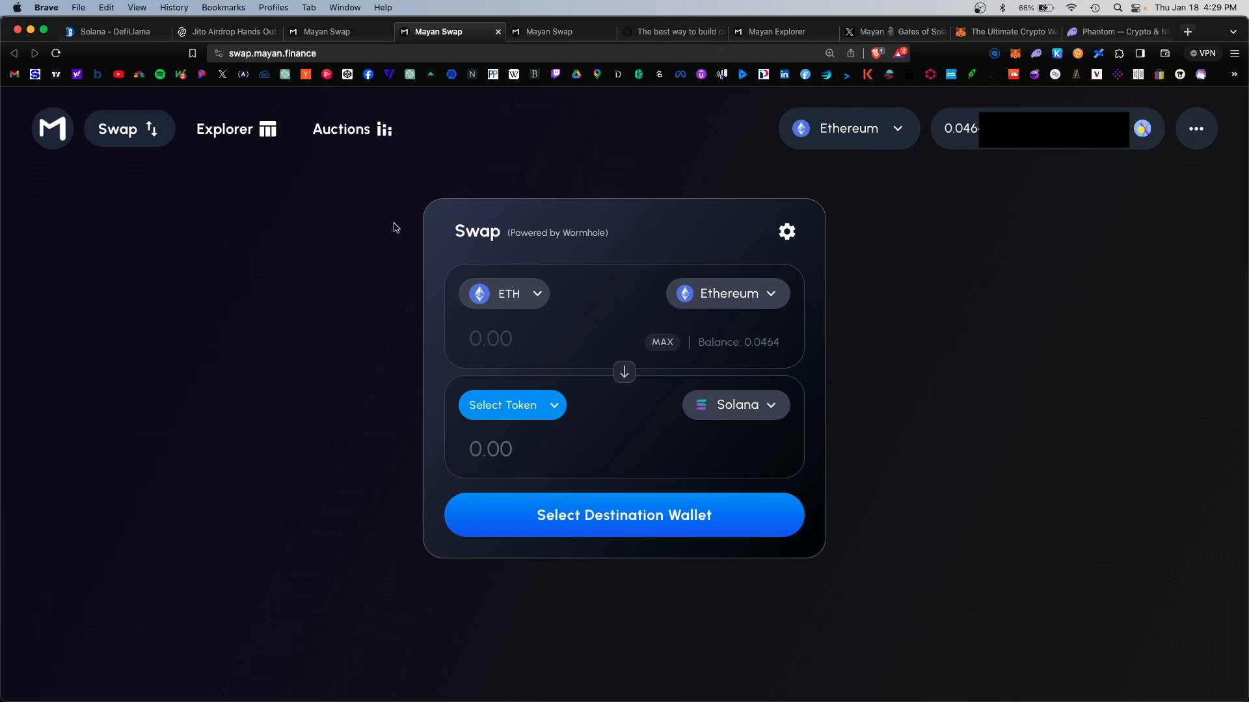
pyautogui.moveTo(833, 245)
pyautogui.write('0')
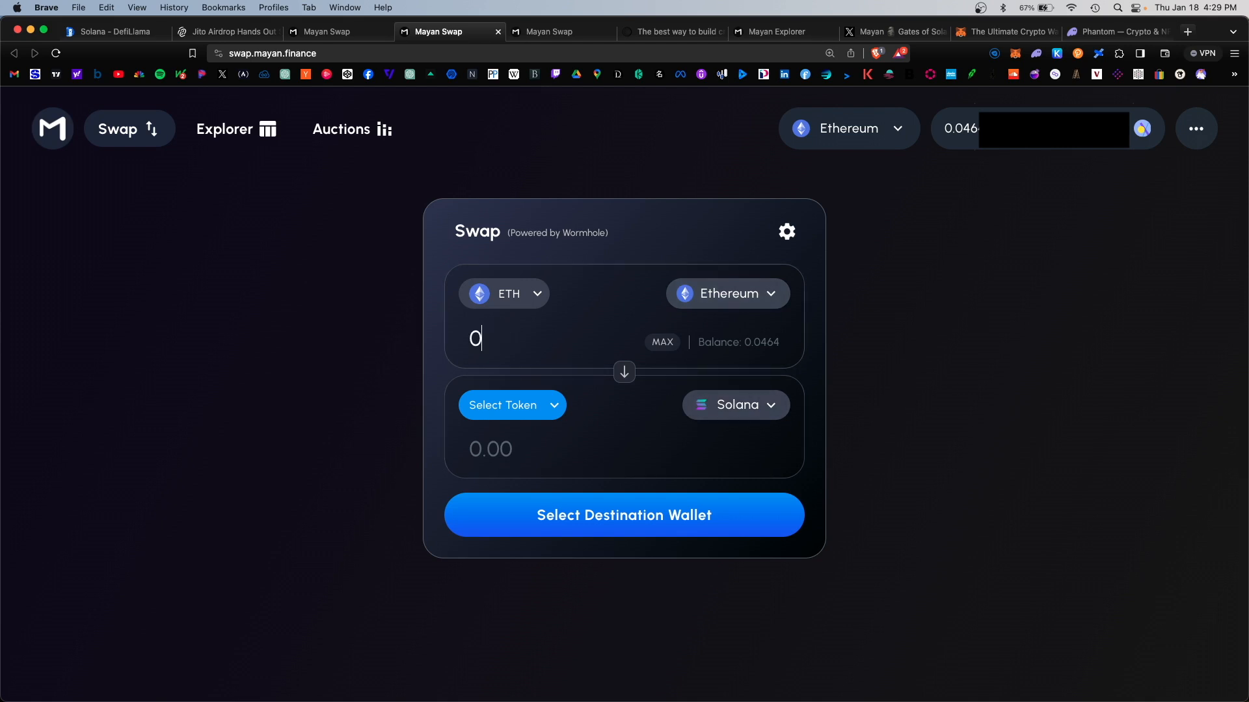
# - Enter the ETH amount, keep Solana as destination, choose SOL, and connect the receiving wallet
pyautogui.write('.02')
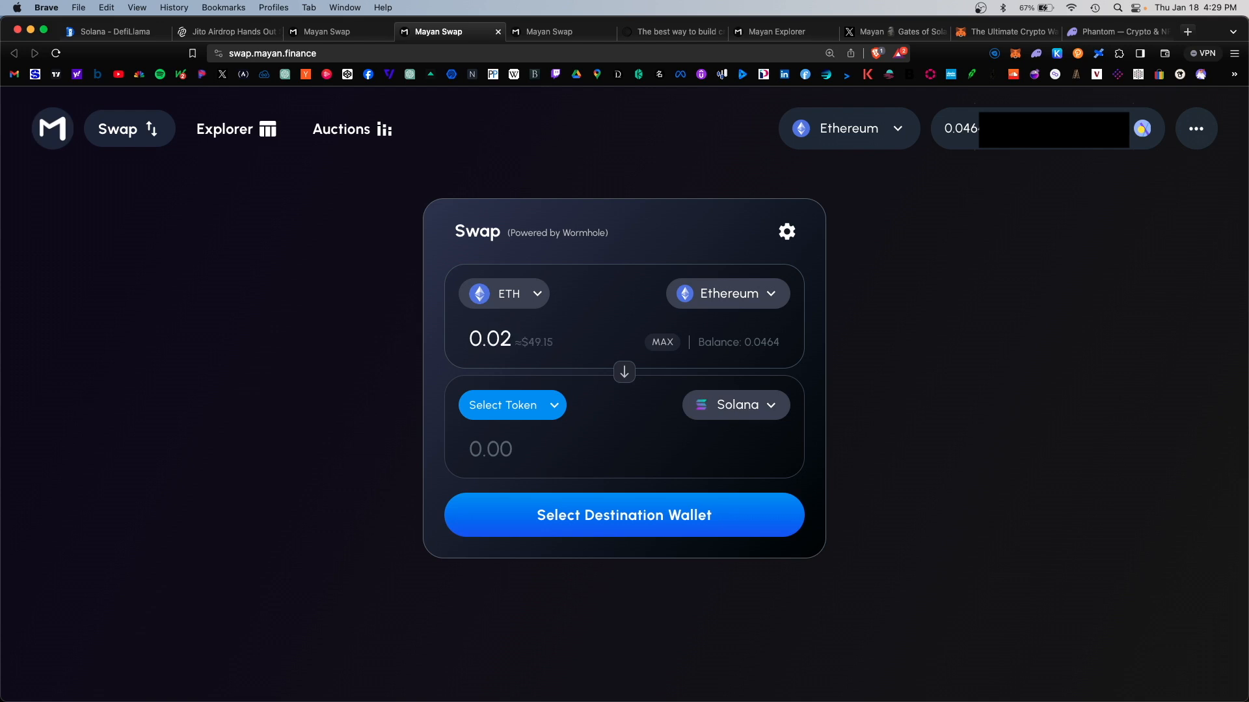
pyautogui.click(734, 404)
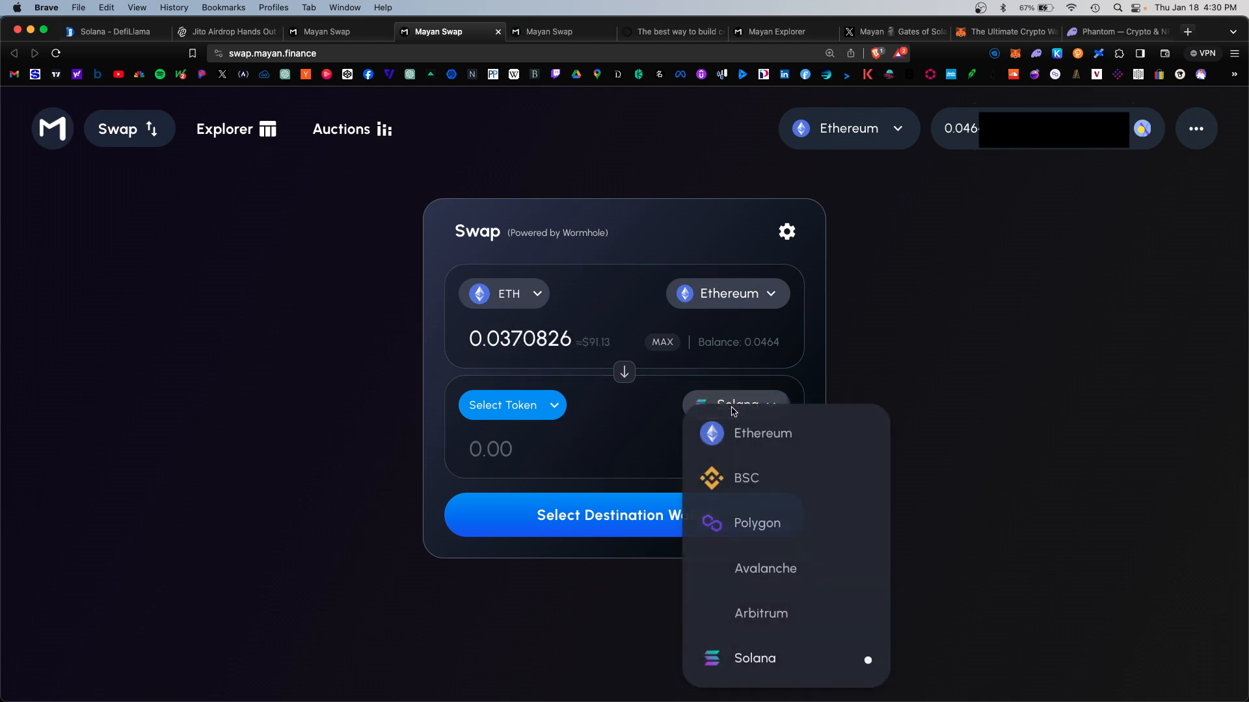
pyautogui.click(752, 657)
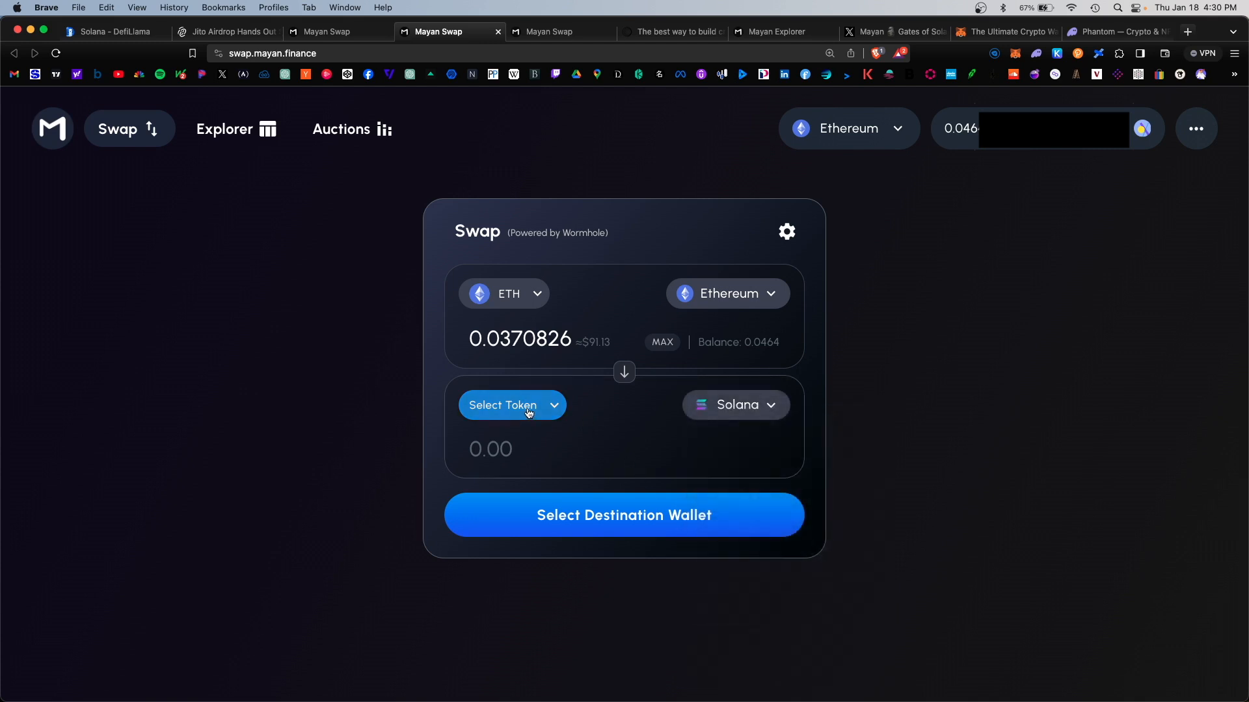
pyautogui.click(512, 404)
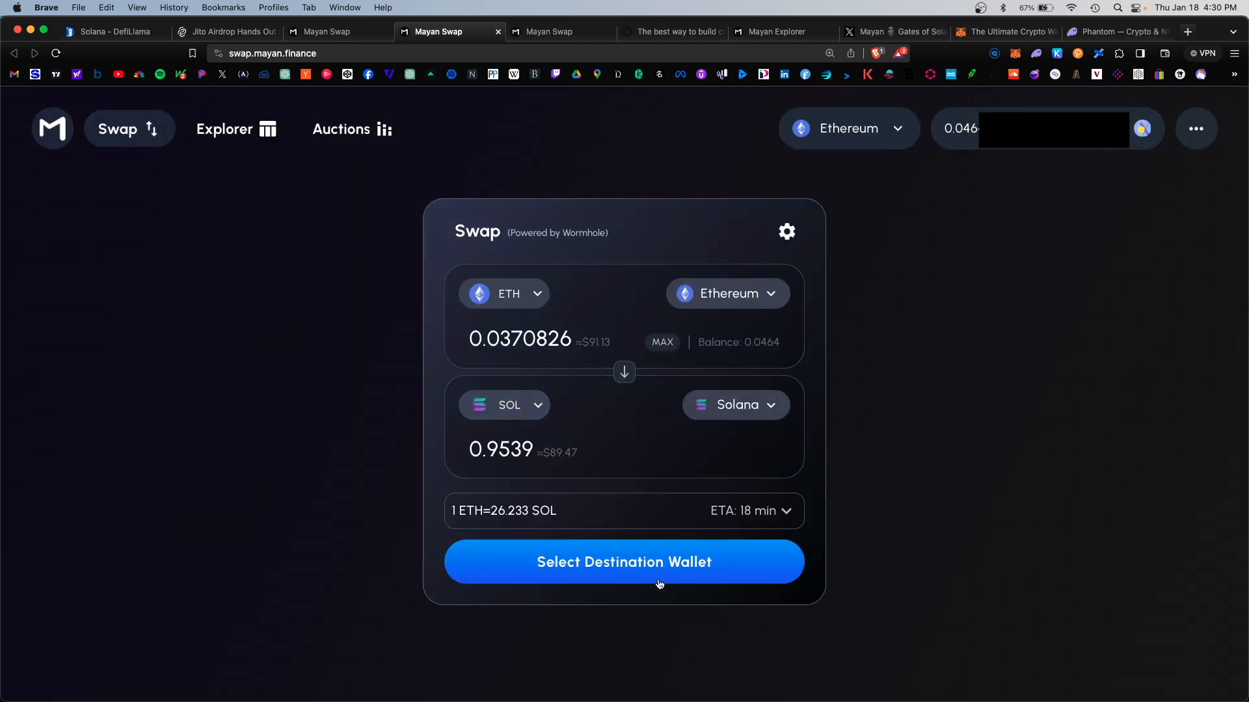
pyautogui.moveTo(716, 577)
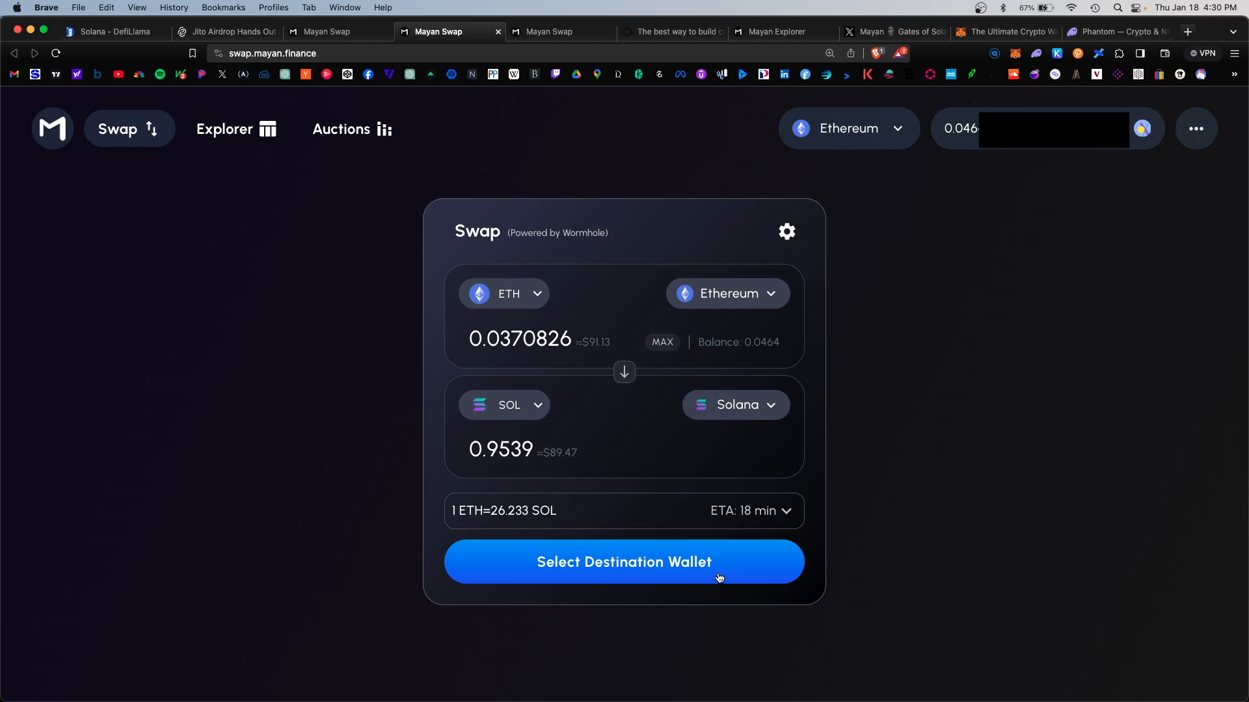
pyautogui.click(624, 561)
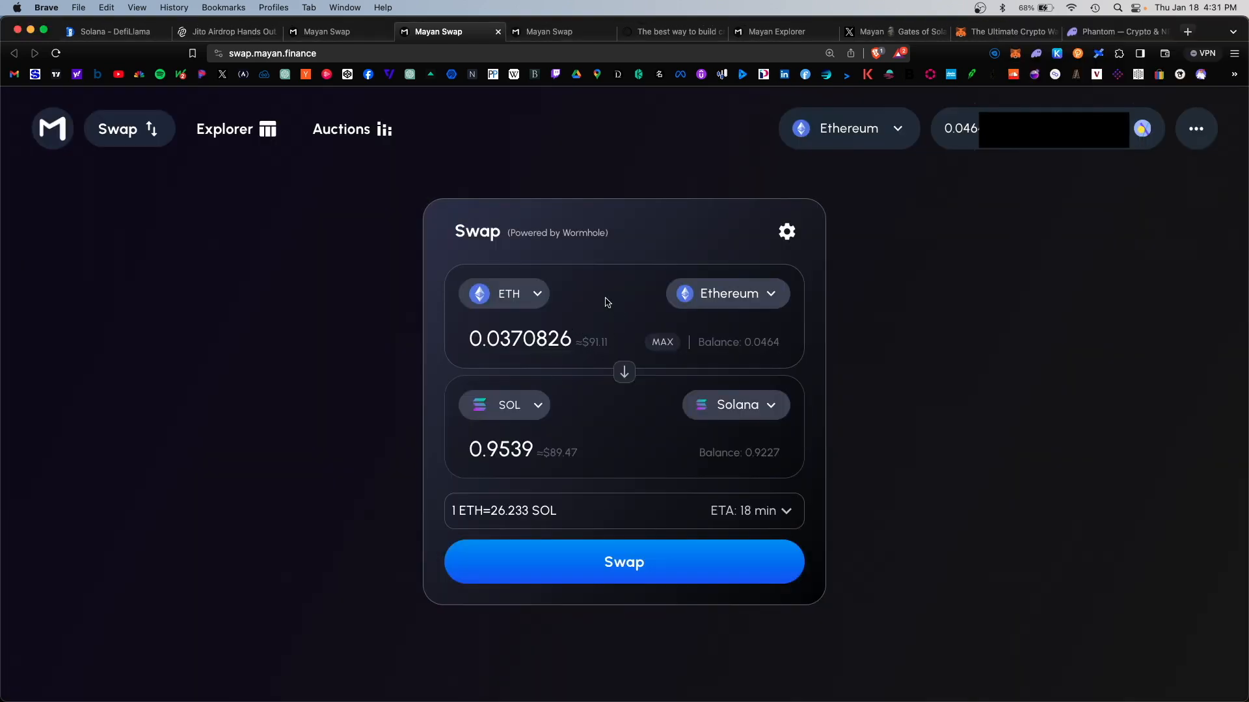
pyautogui.moveTo(574, 332)
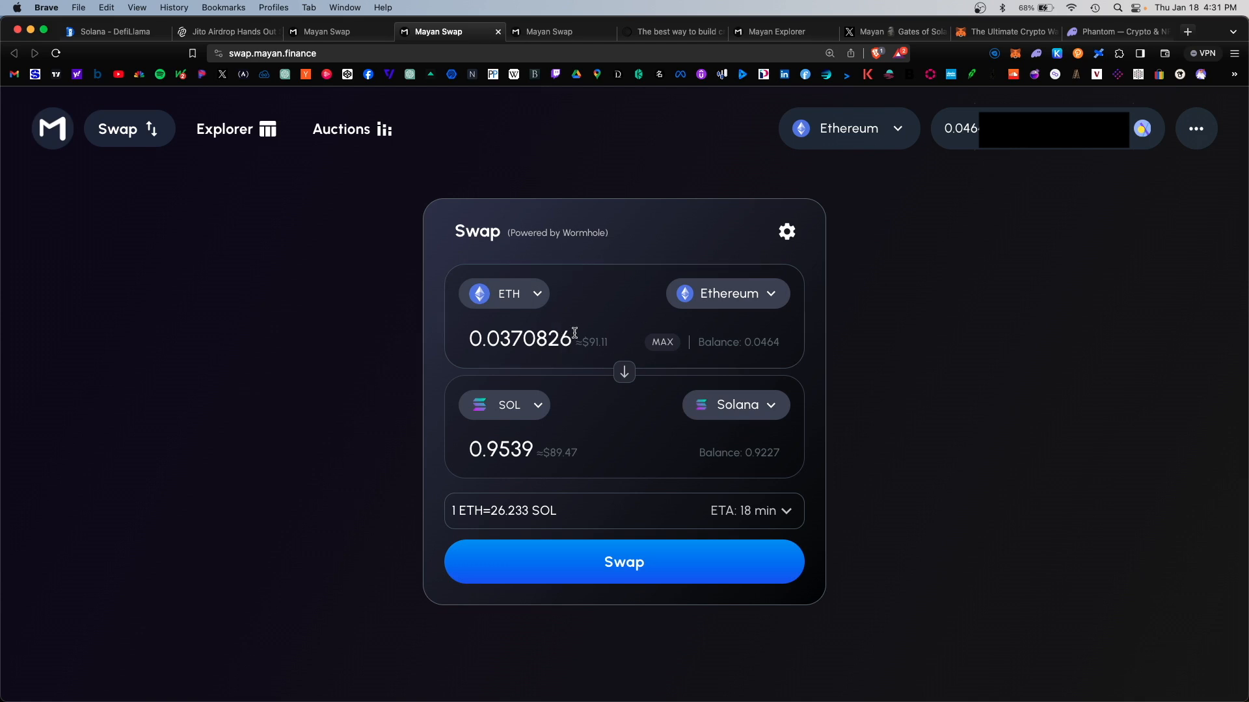
pyautogui.moveTo(546, 478)
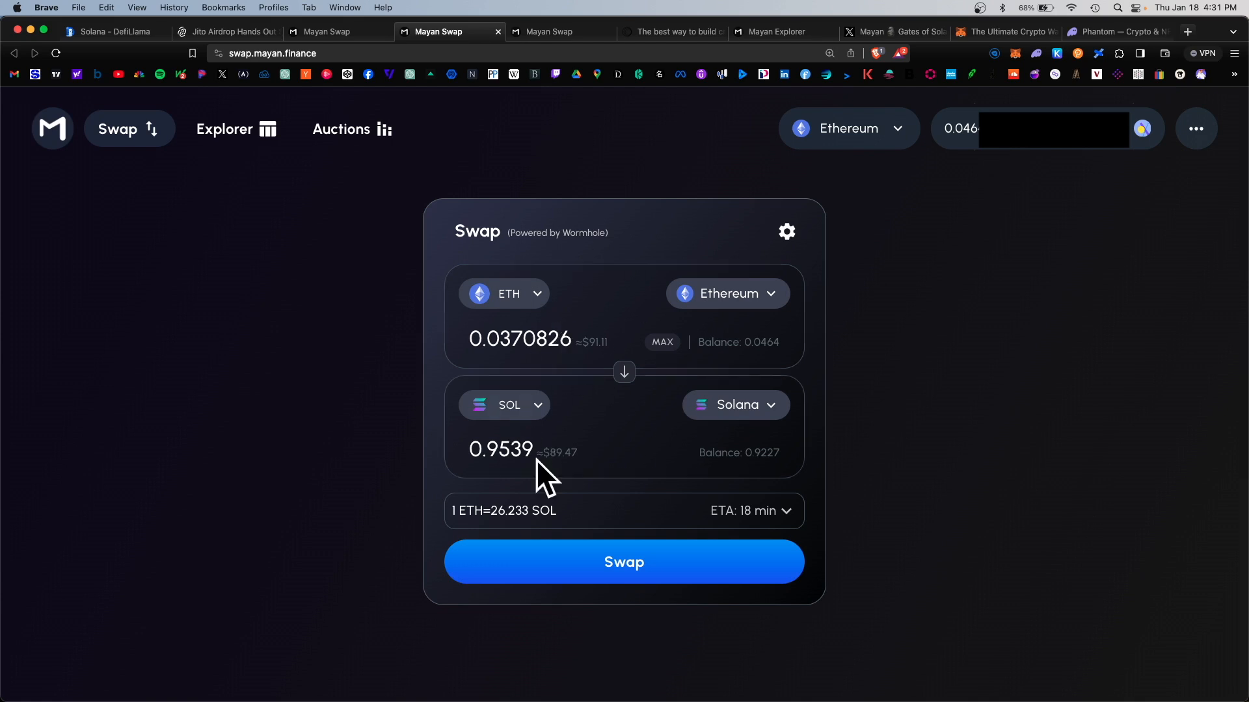
pyautogui.moveTo(943, 225)
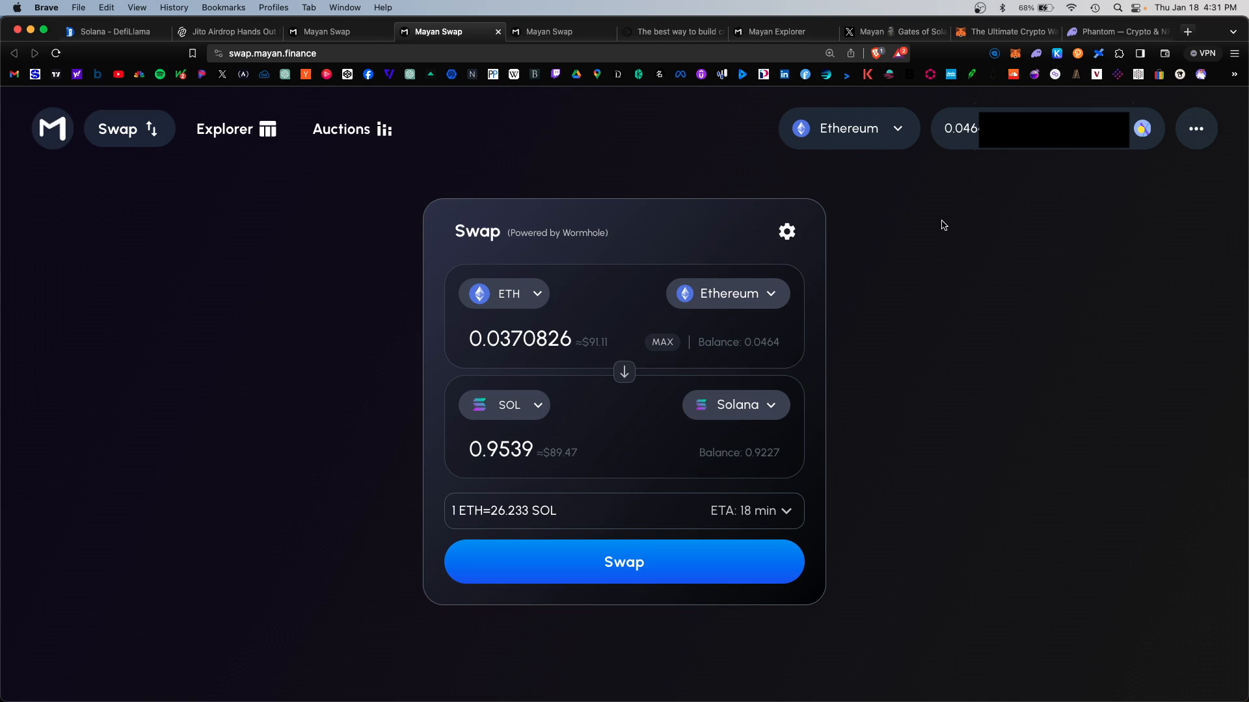
pyautogui.moveTo(743, 258)
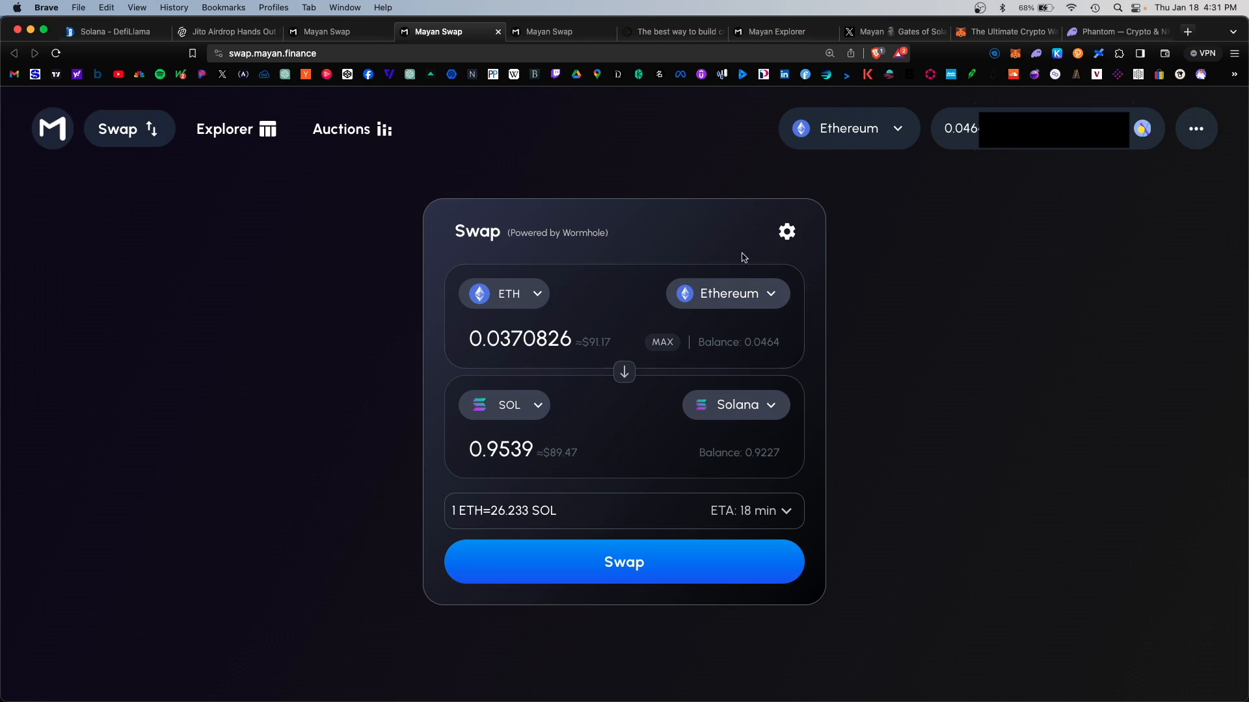
pyautogui.moveTo(755, 447)
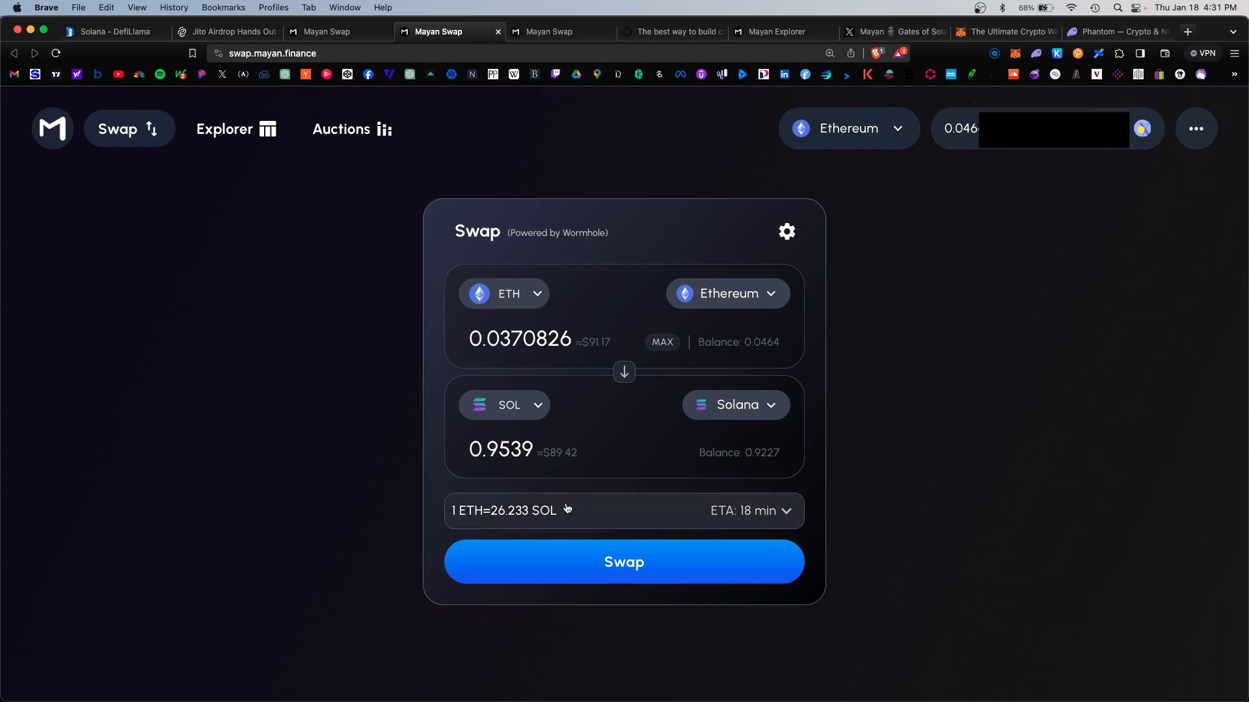
pyautogui.moveTo(785, 526)
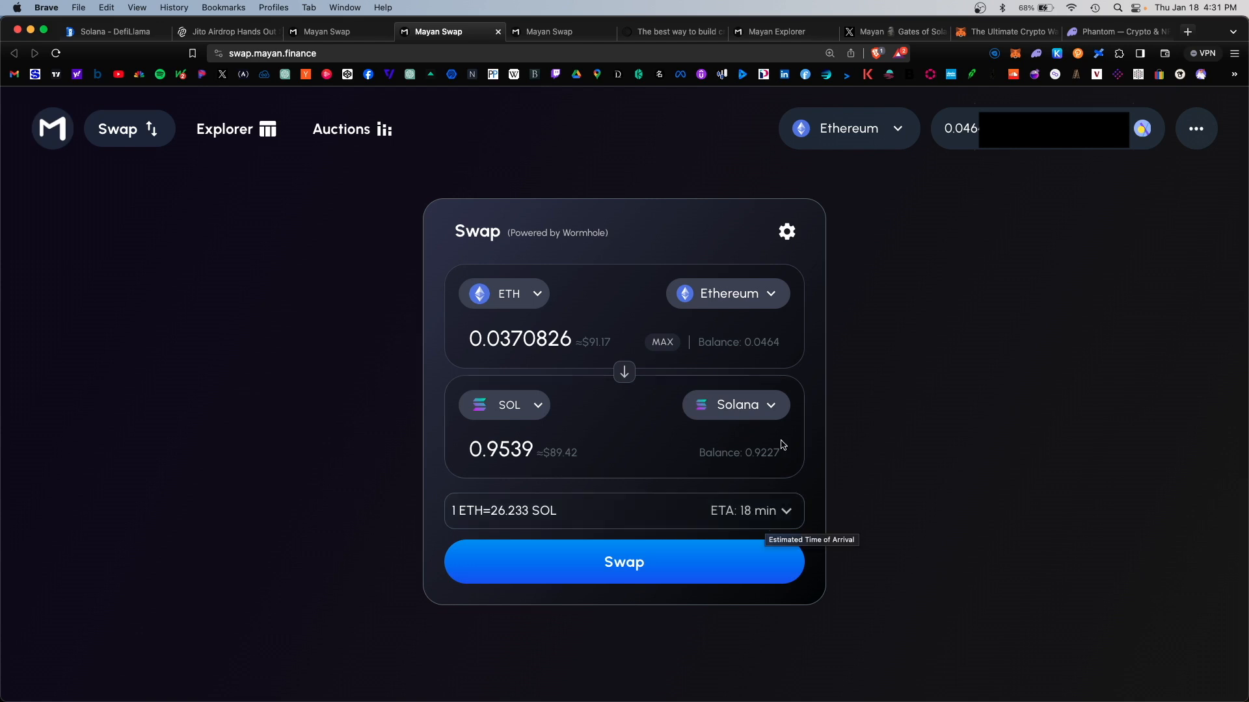
pyautogui.click(725, 293)
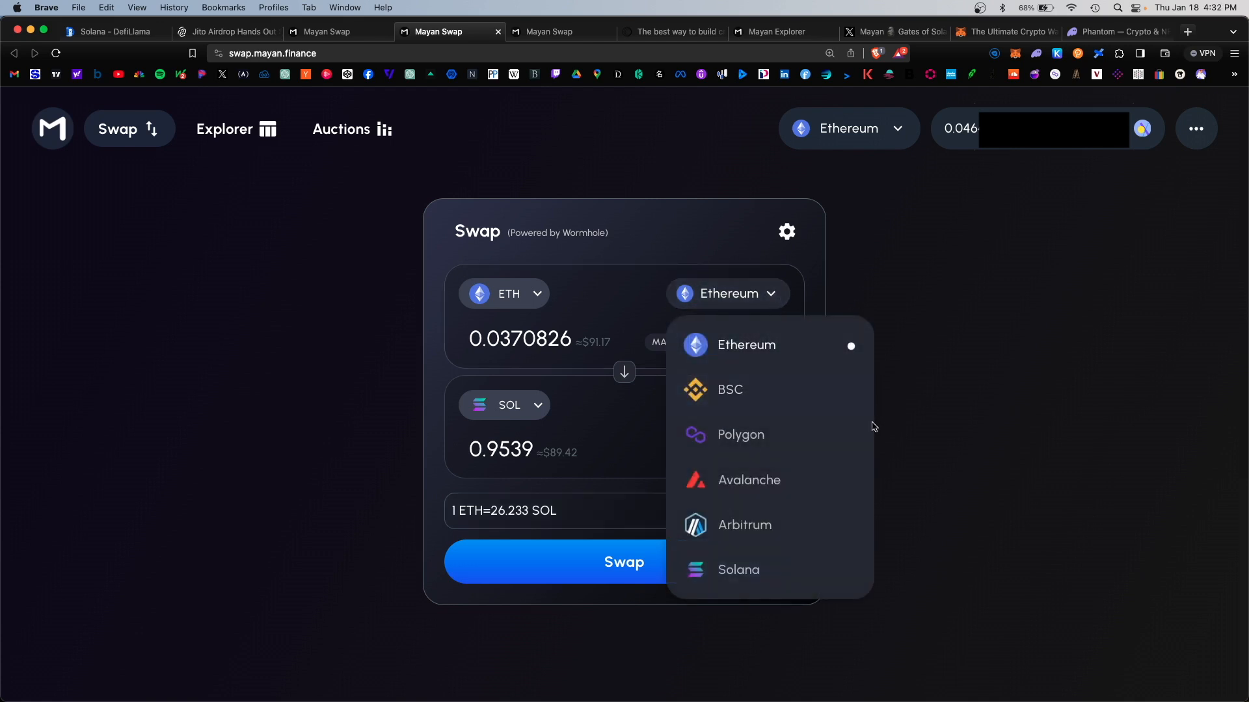
pyautogui.moveTo(796, 513)
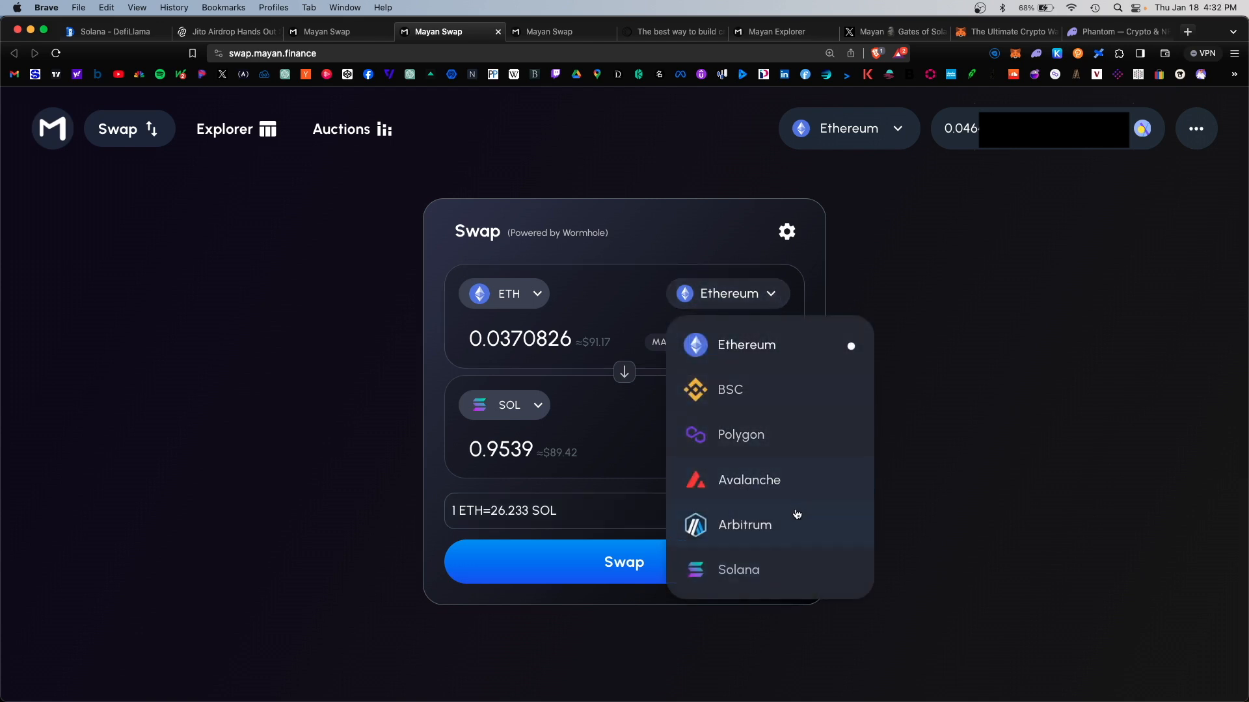
pyautogui.click(738, 570)
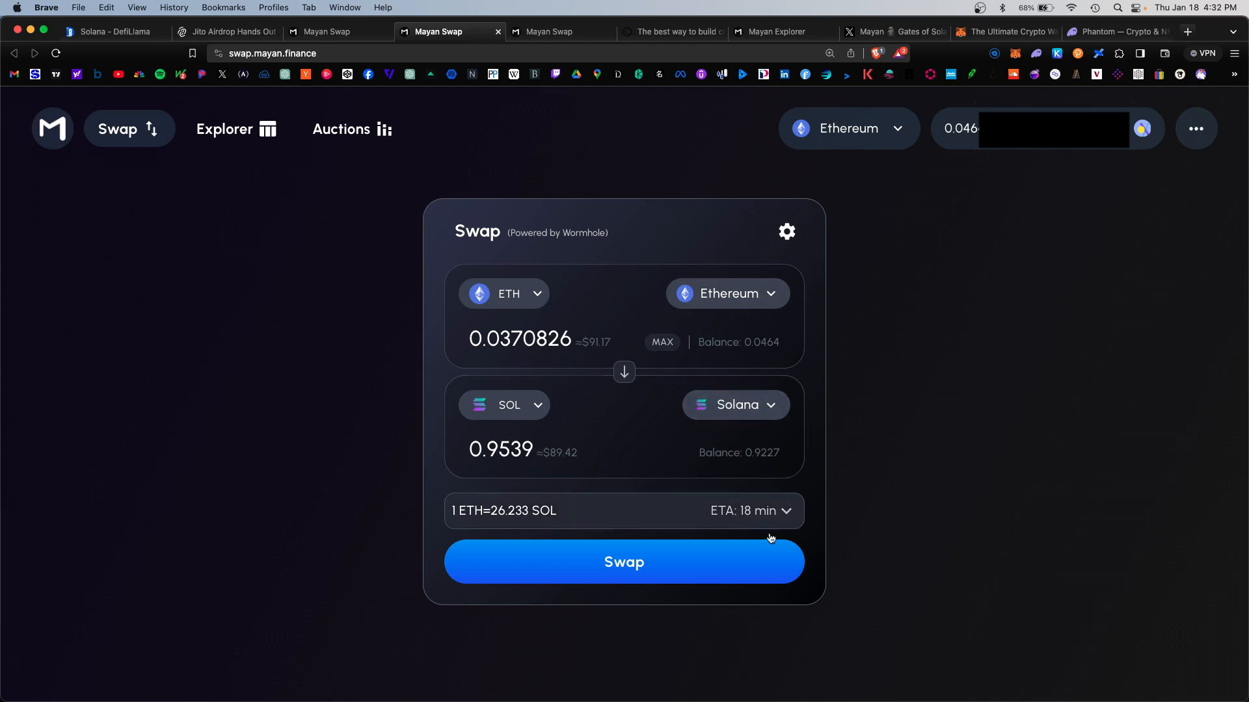
pyautogui.moveTo(716, 533)
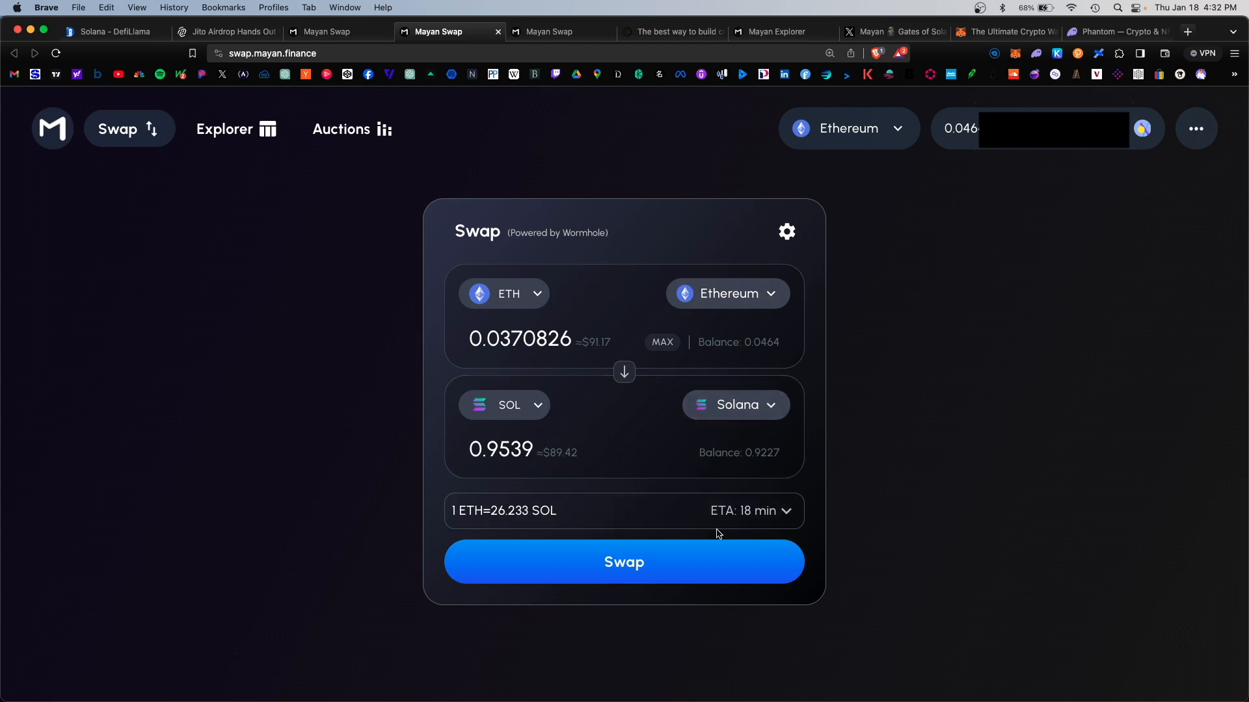
pyautogui.moveTo(642, 583)
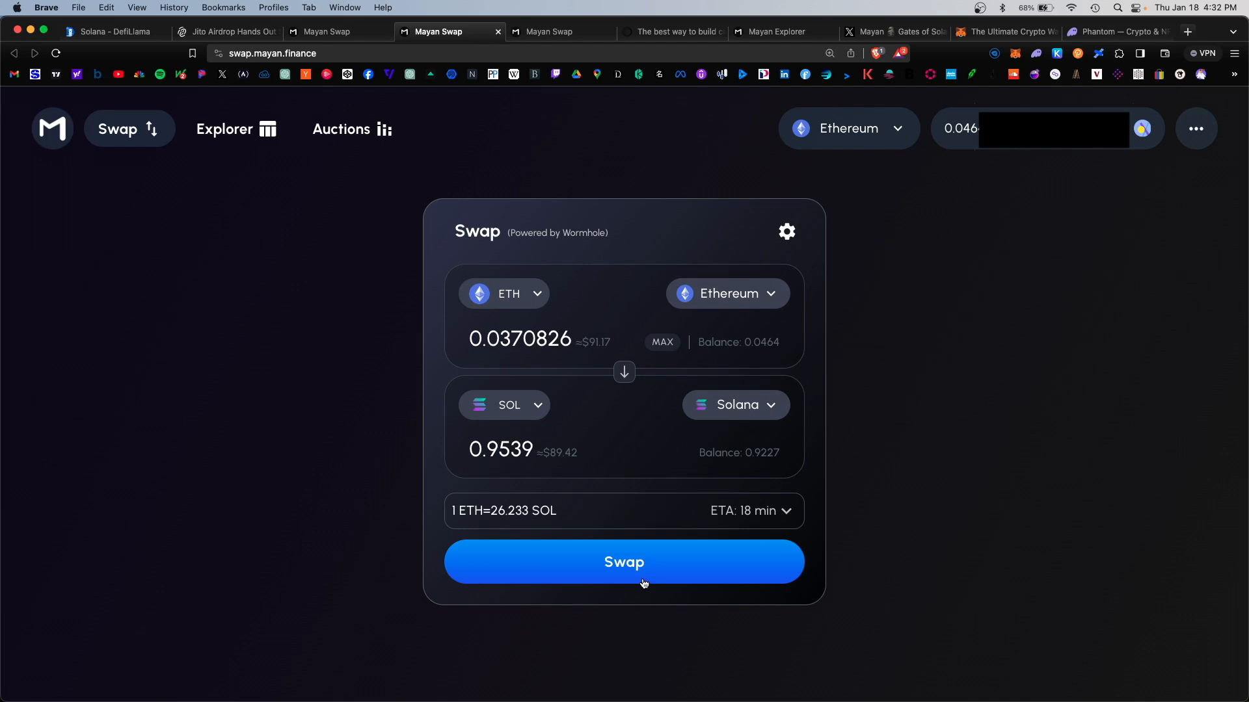
# - Submit and approve the 0.037 ETH swap, track it in the explorer, then return to Mayan Swap
pyautogui.click(624, 562)
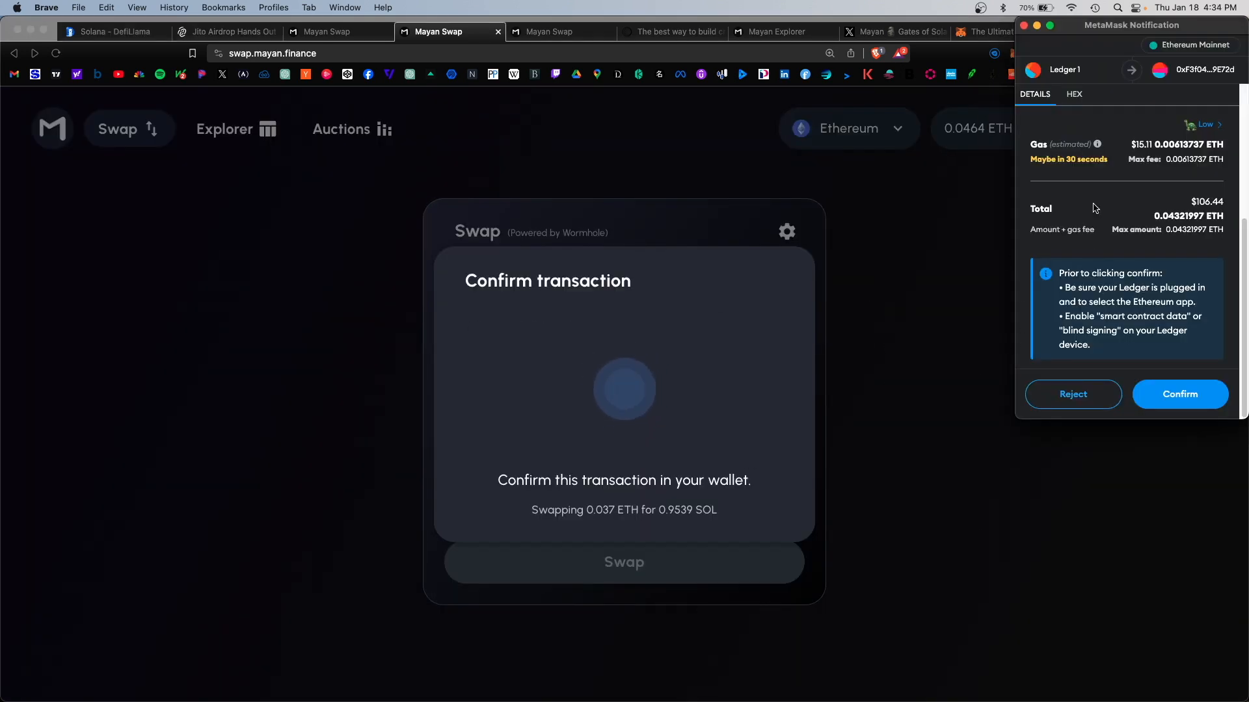
pyautogui.click(1179, 394)
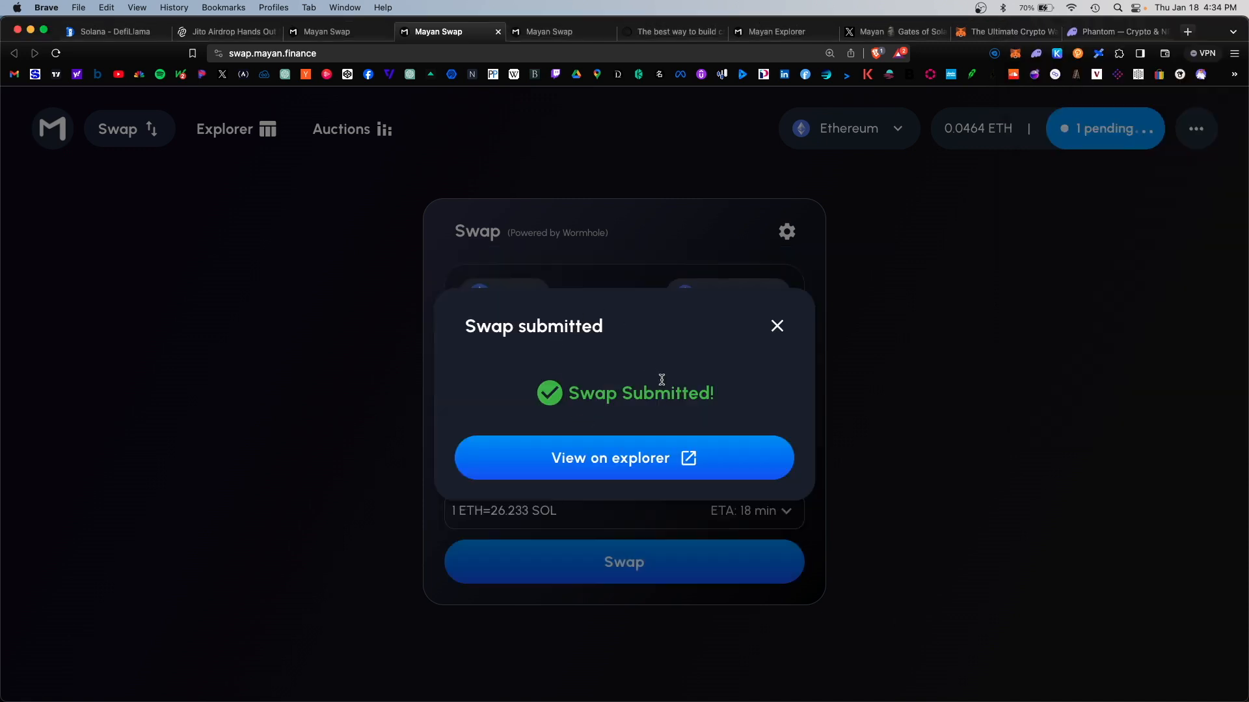
pyautogui.moveTo(689, 466)
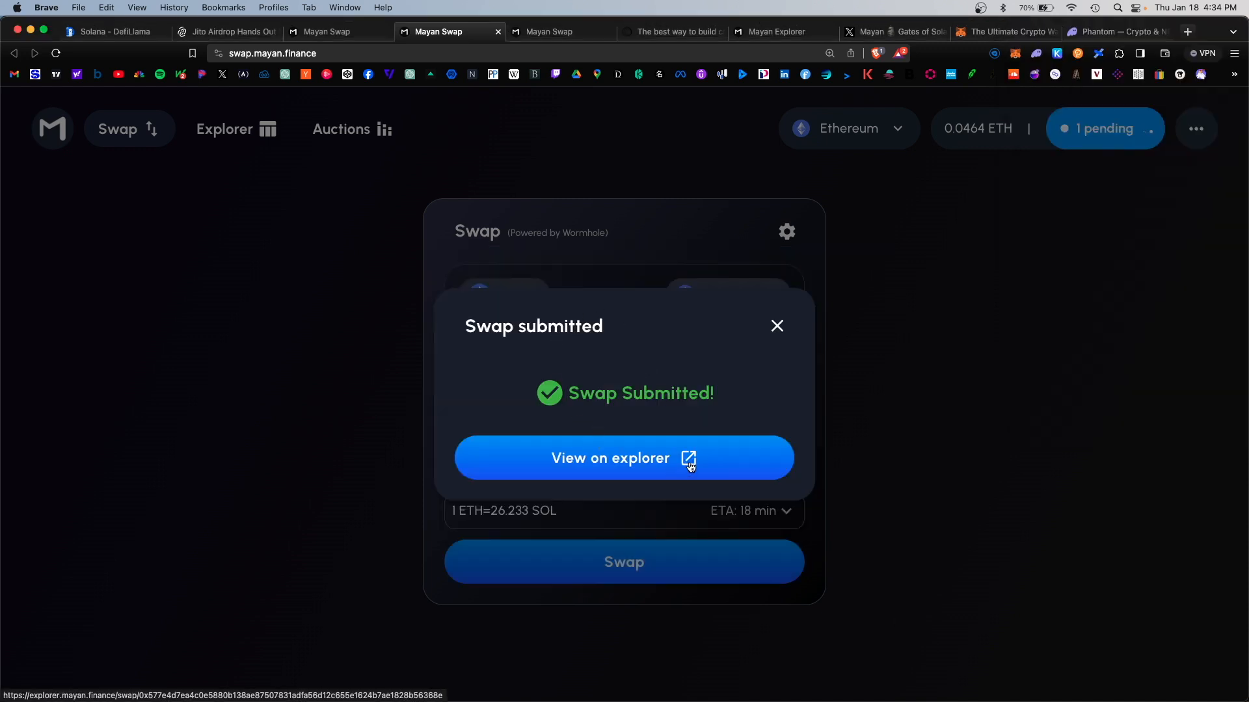
pyautogui.click(623, 458)
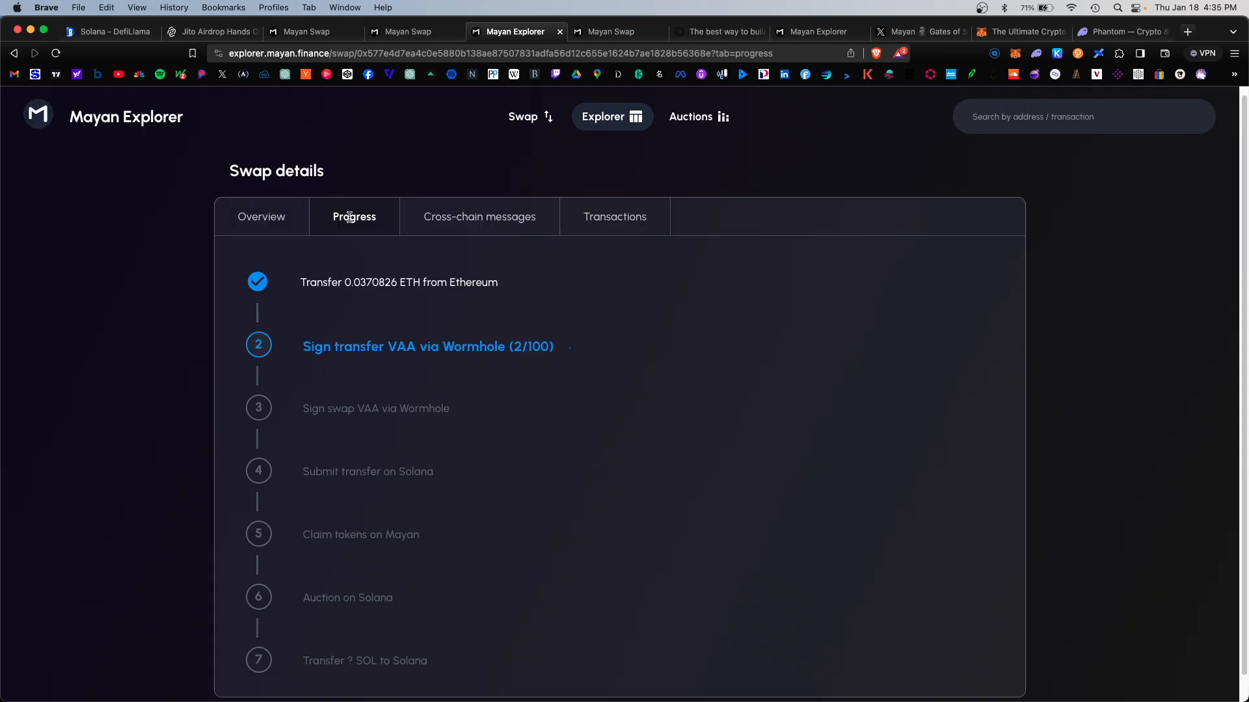
pyautogui.moveTo(611, 300)
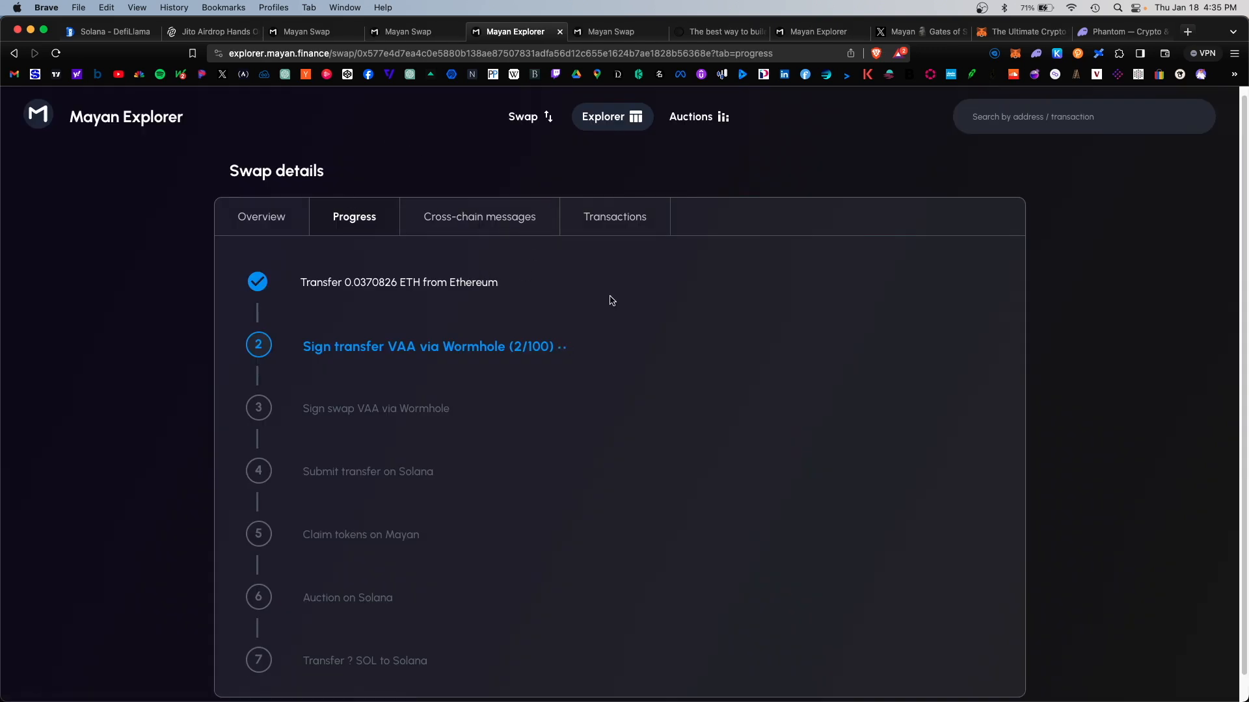
pyautogui.moveTo(553, 486)
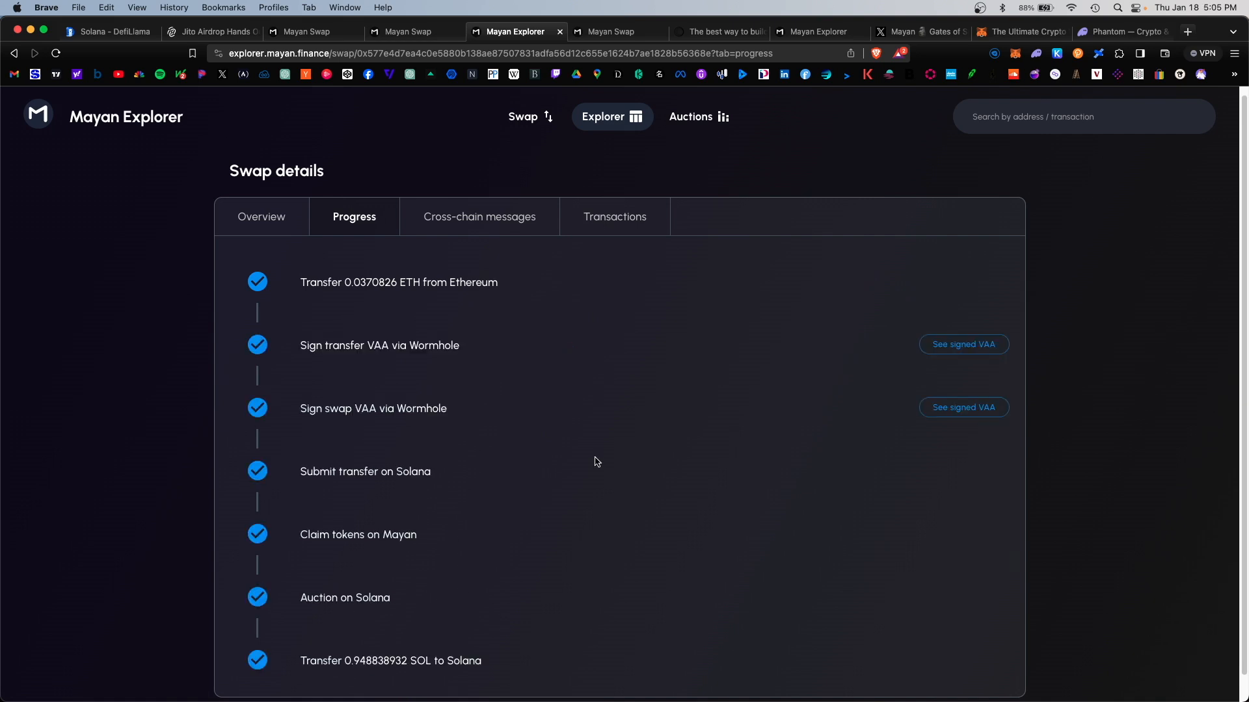
pyautogui.moveTo(398, 426)
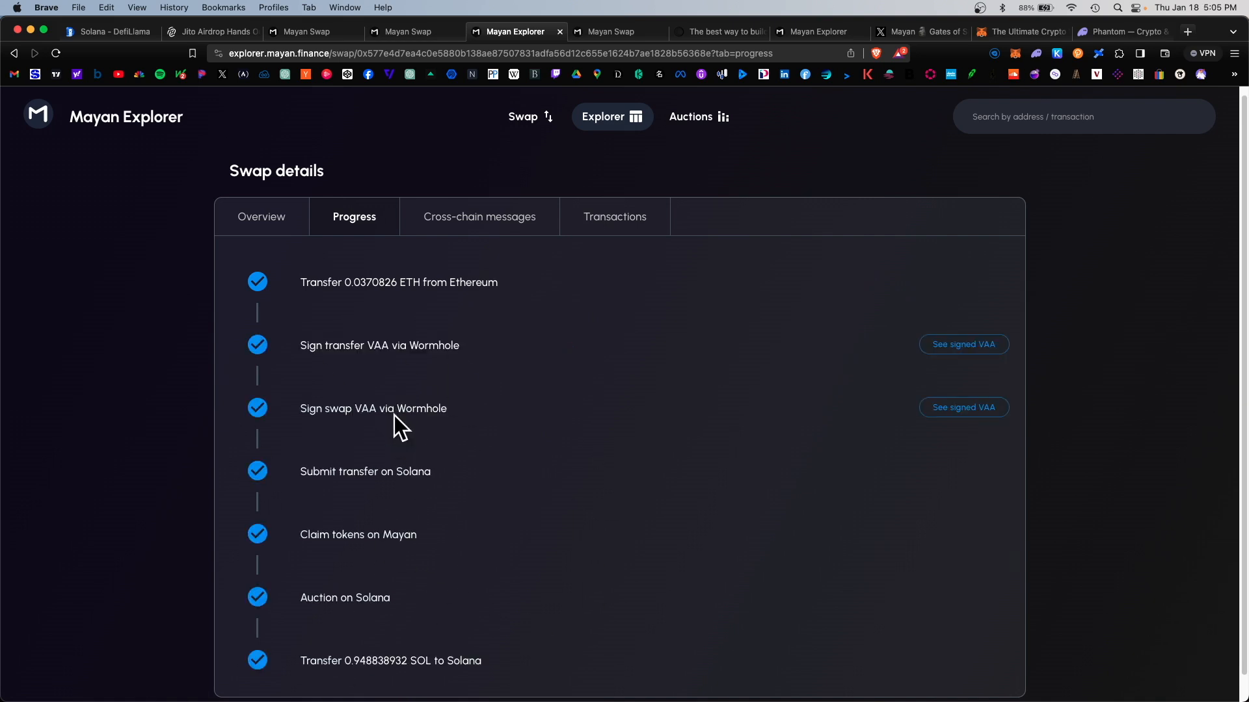
pyautogui.click(413, 32)
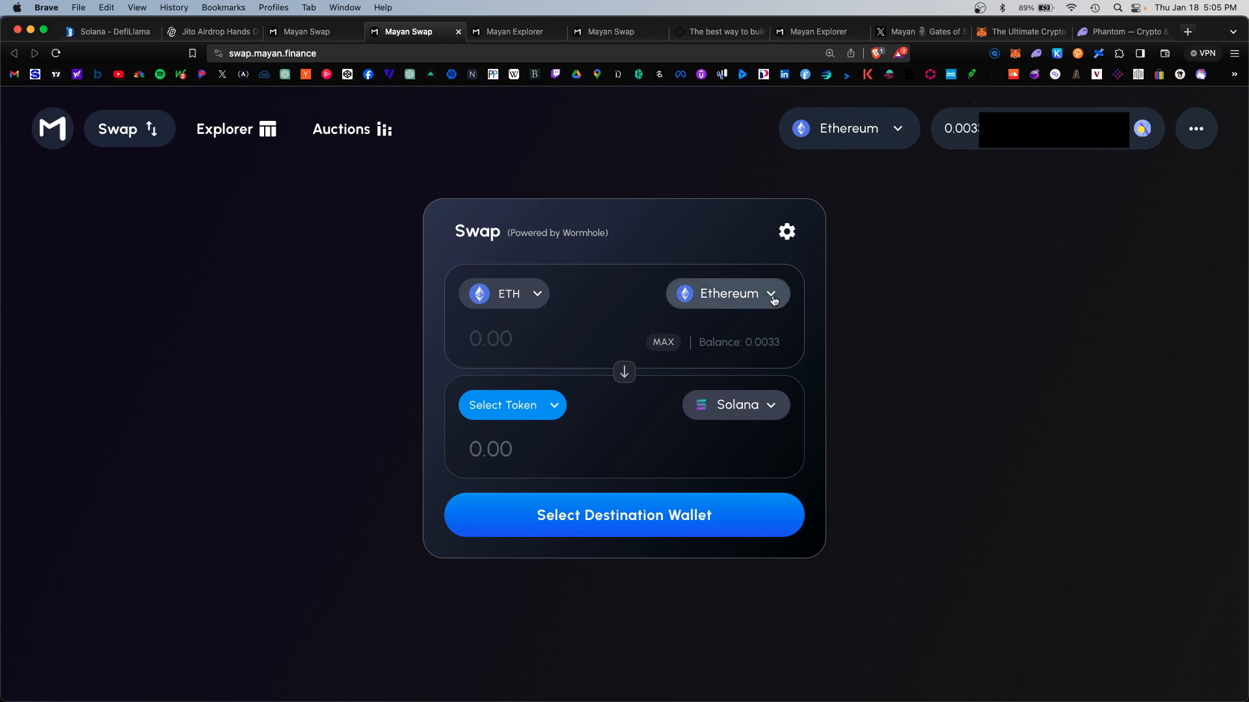
# - Set up, submit and approve the SOL to AVAX swap, checking its progress in the explorer
pyautogui.click(726, 294)
pyautogui.write('0')
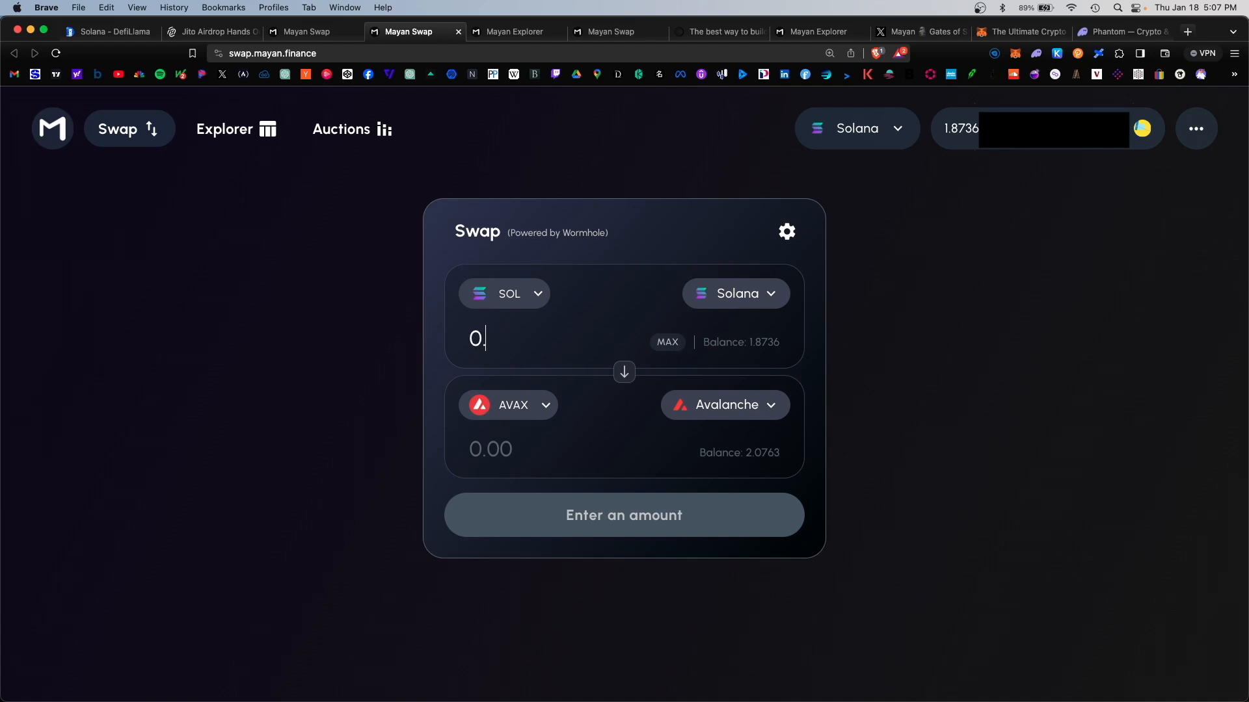
pyautogui.click(623, 514)
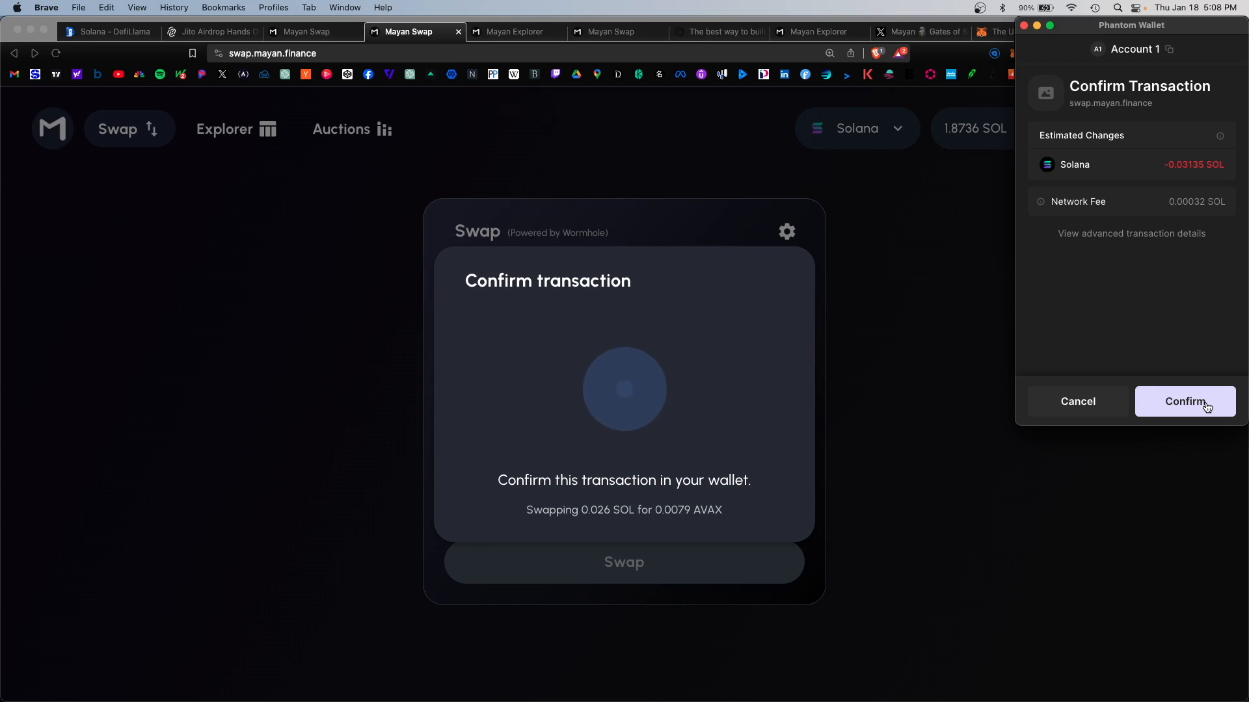
pyautogui.click(1184, 401)
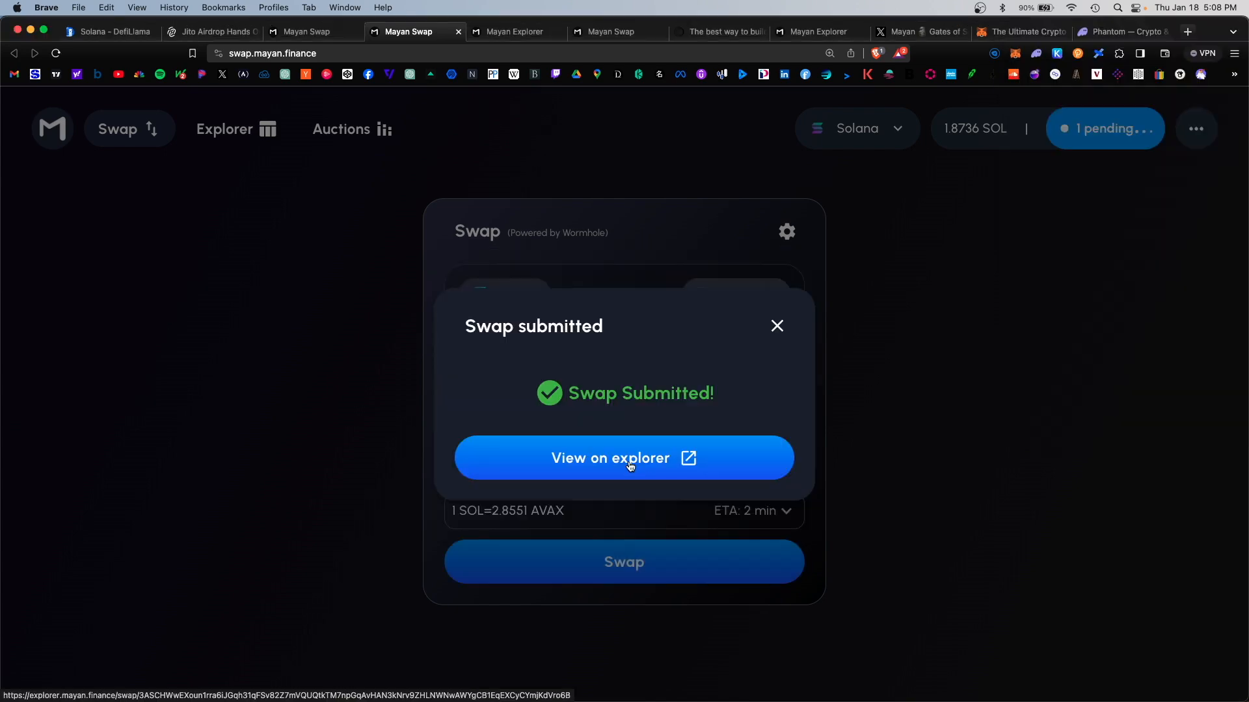
pyautogui.click(623, 457)
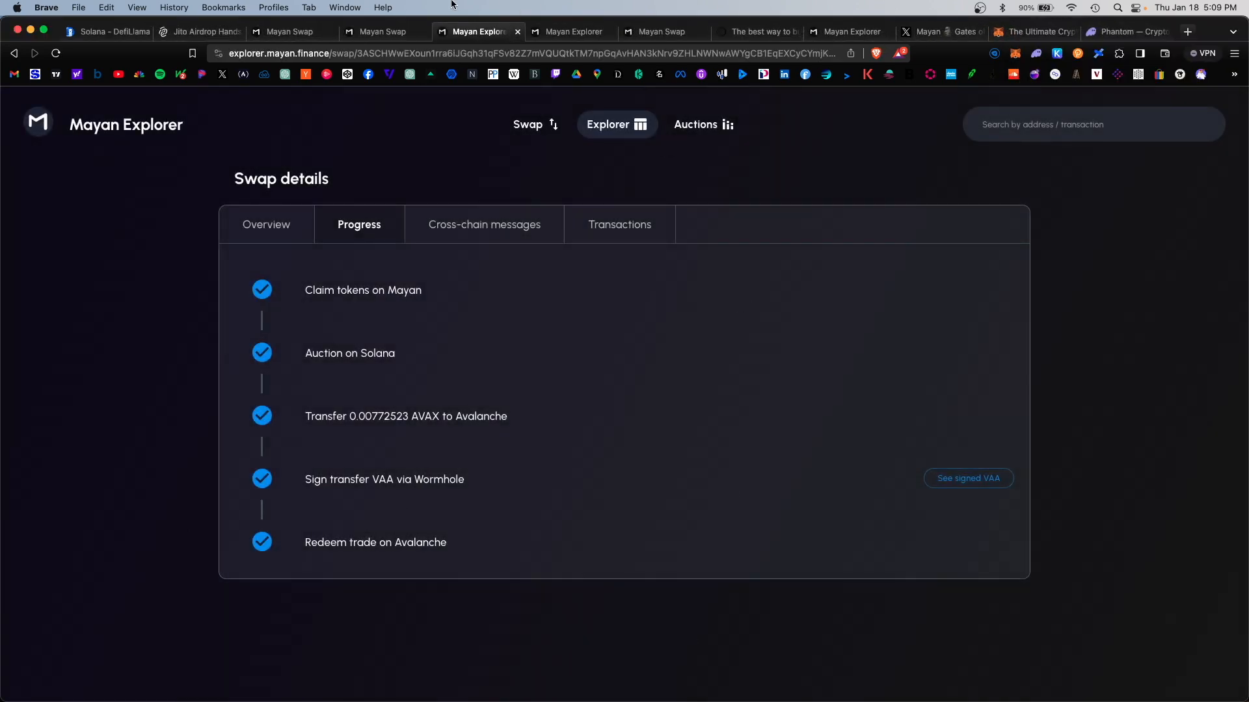
pyautogui.click(383, 32)
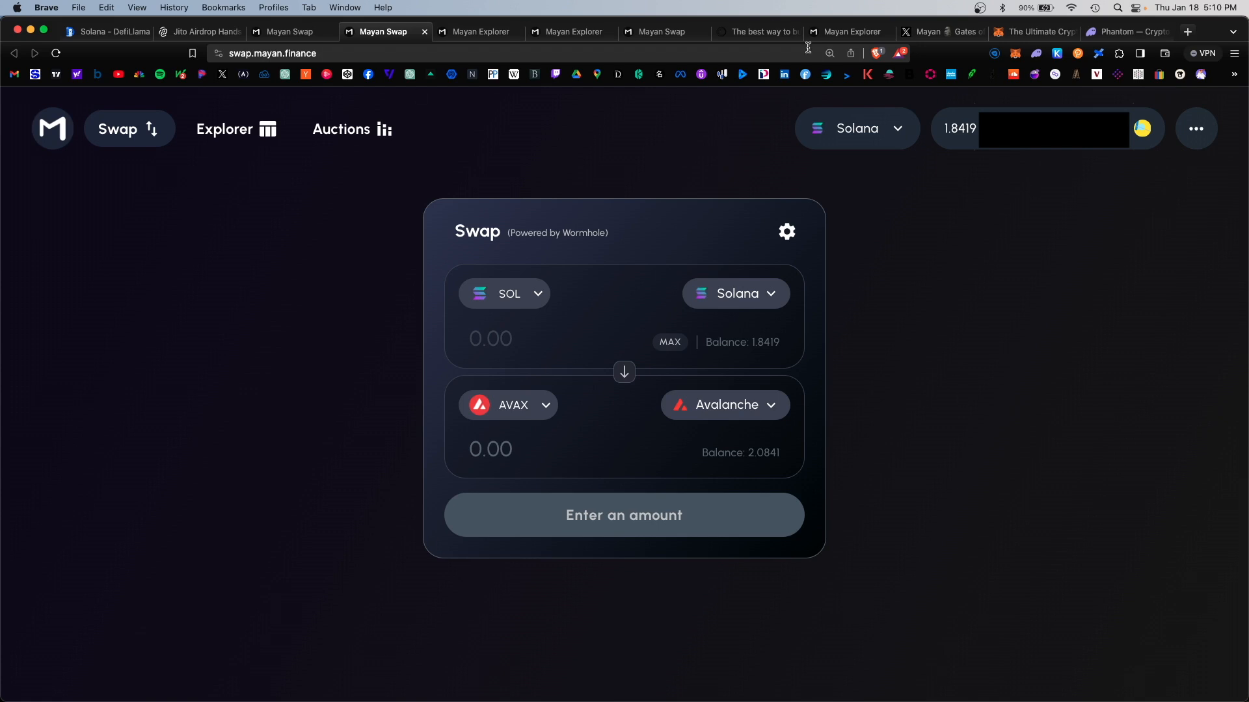
# - Browse Mayan Explorer's recent swaps, Mayan's Twitter and YouTube, ending on the Mayan homepage
pyautogui.click(224, 129)
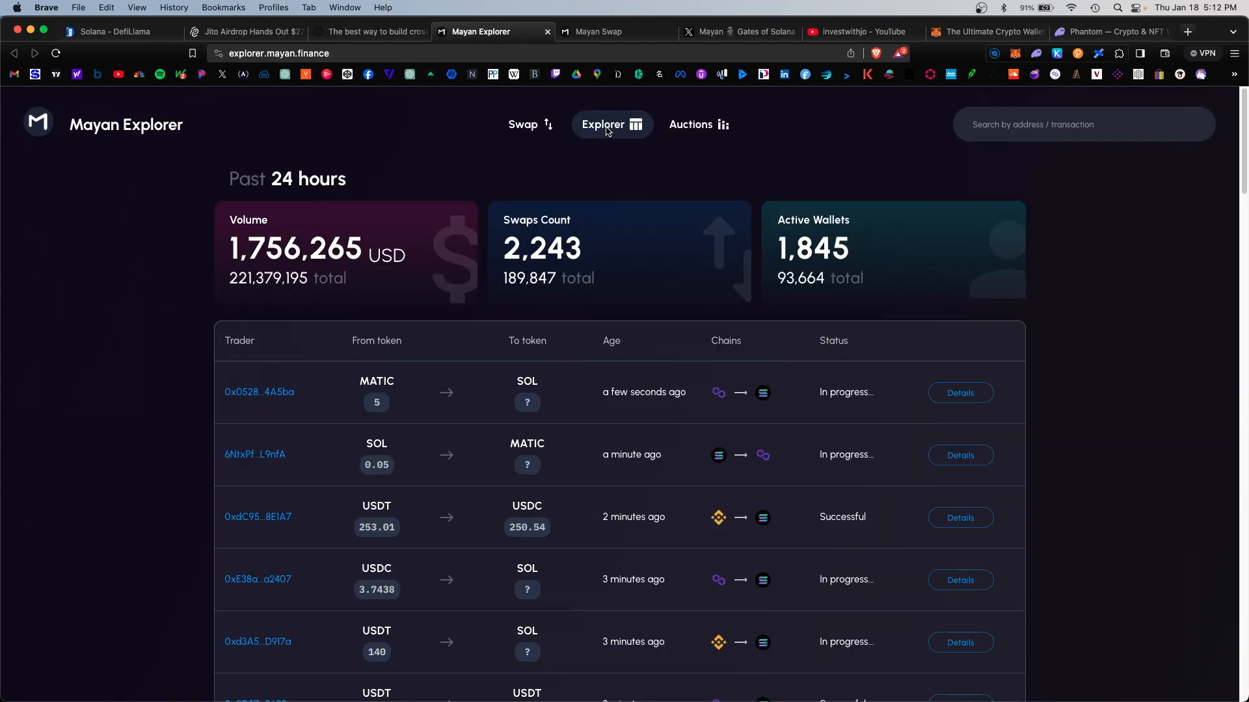
pyautogui.moveTo(770, 4)
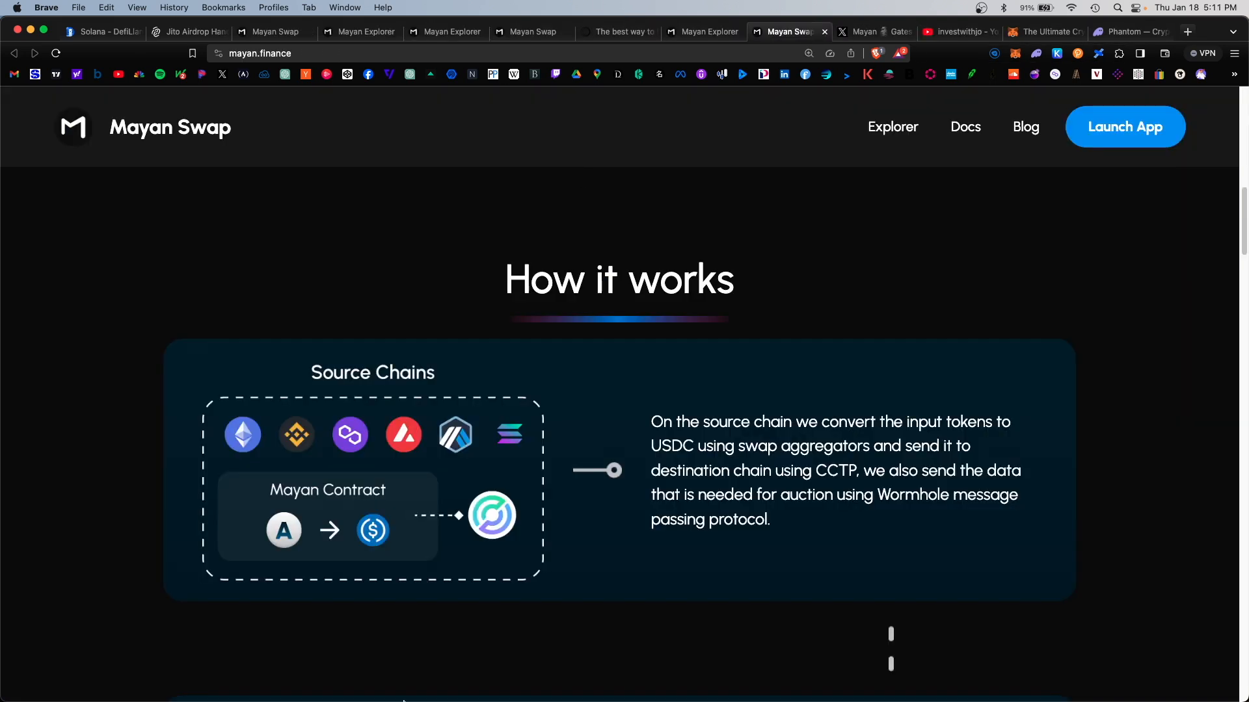
pyautogui.moveTo(621, 525)
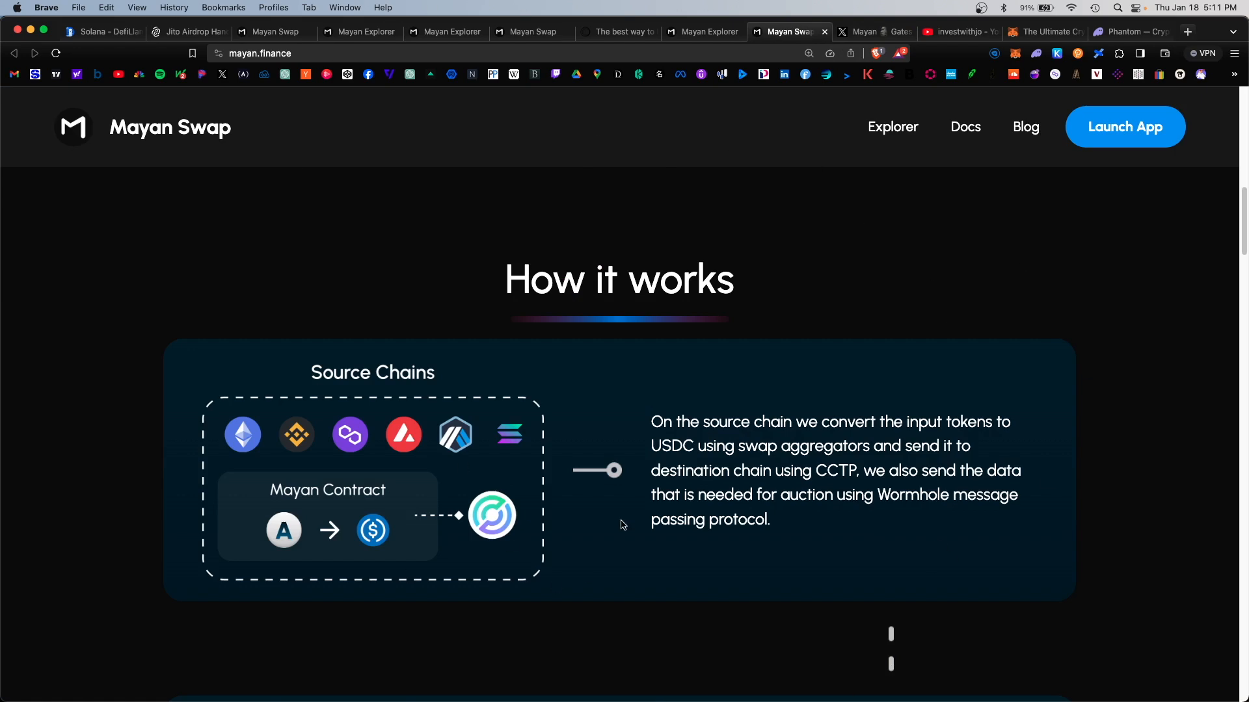
pyautogui.click(872, 31)
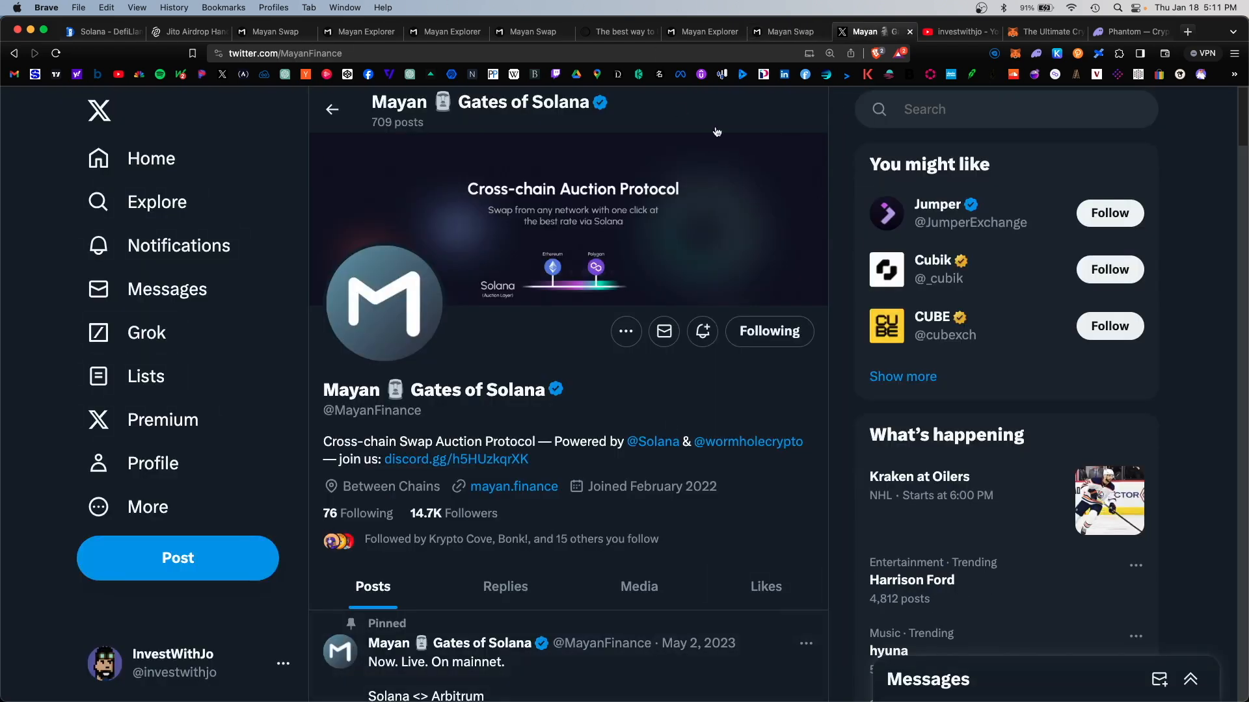
pyautogui.moveTo(249, 153)
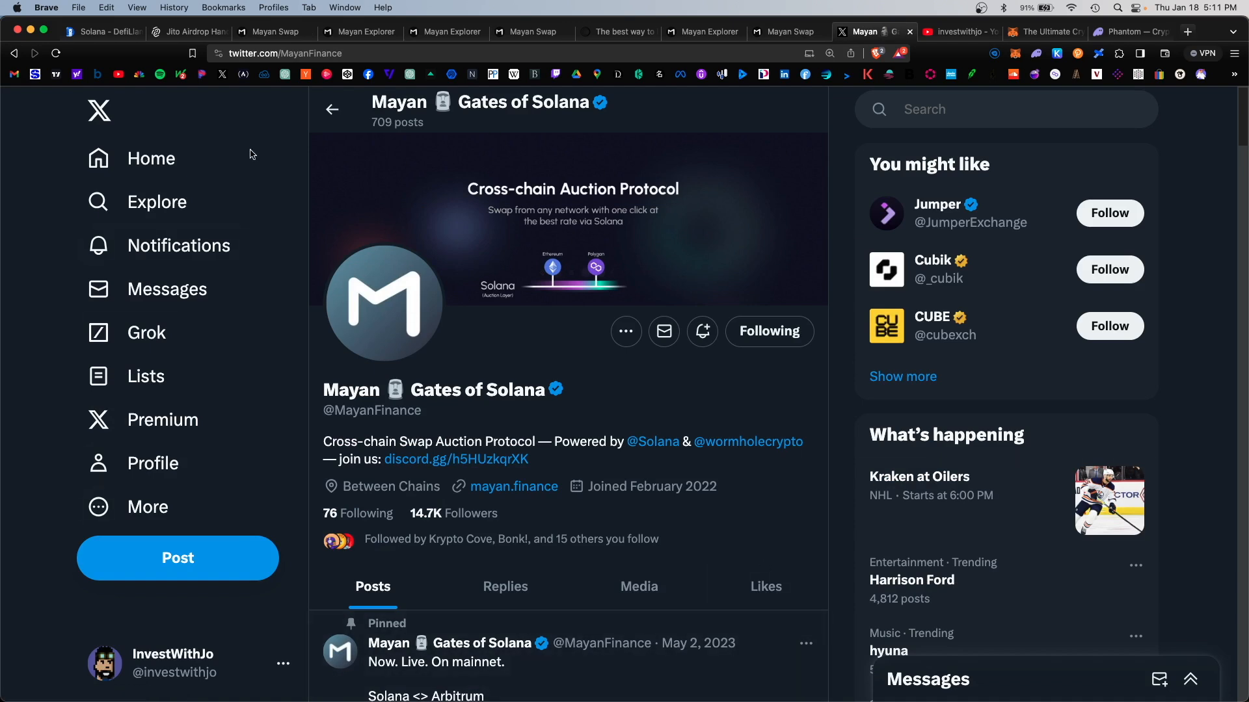
pyautogui.click(958, 31)
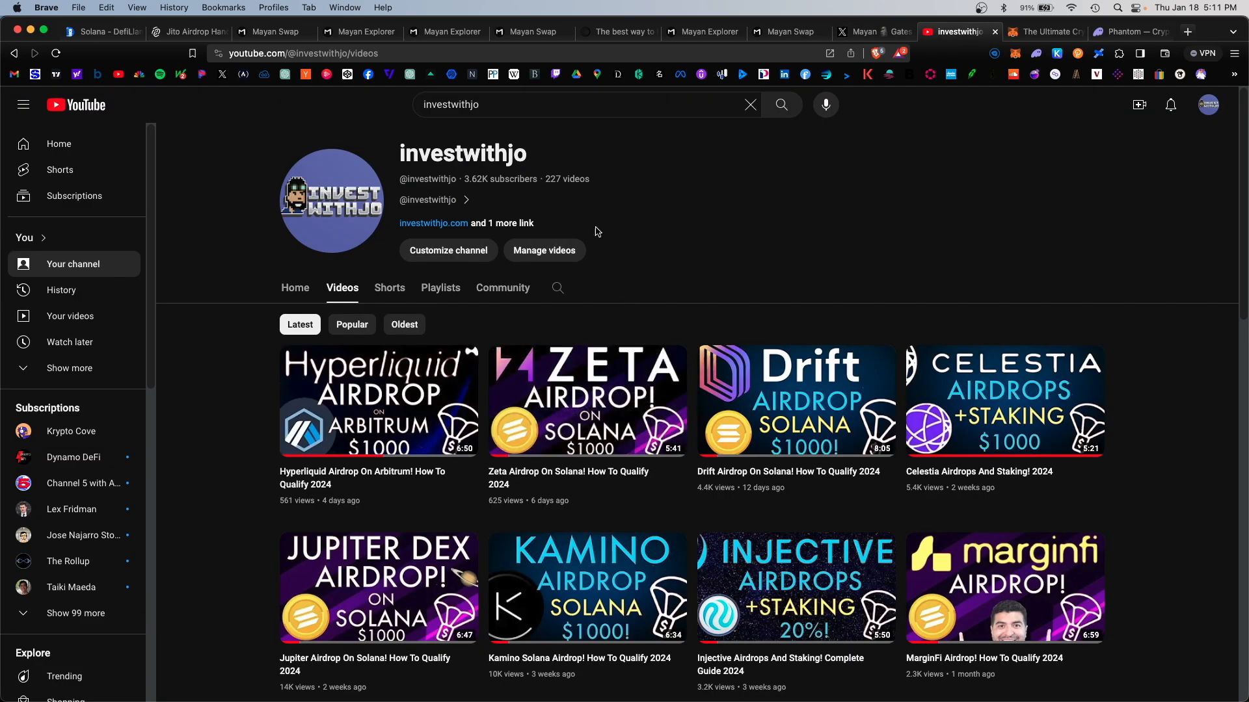
pyautogui.click(614, 32)
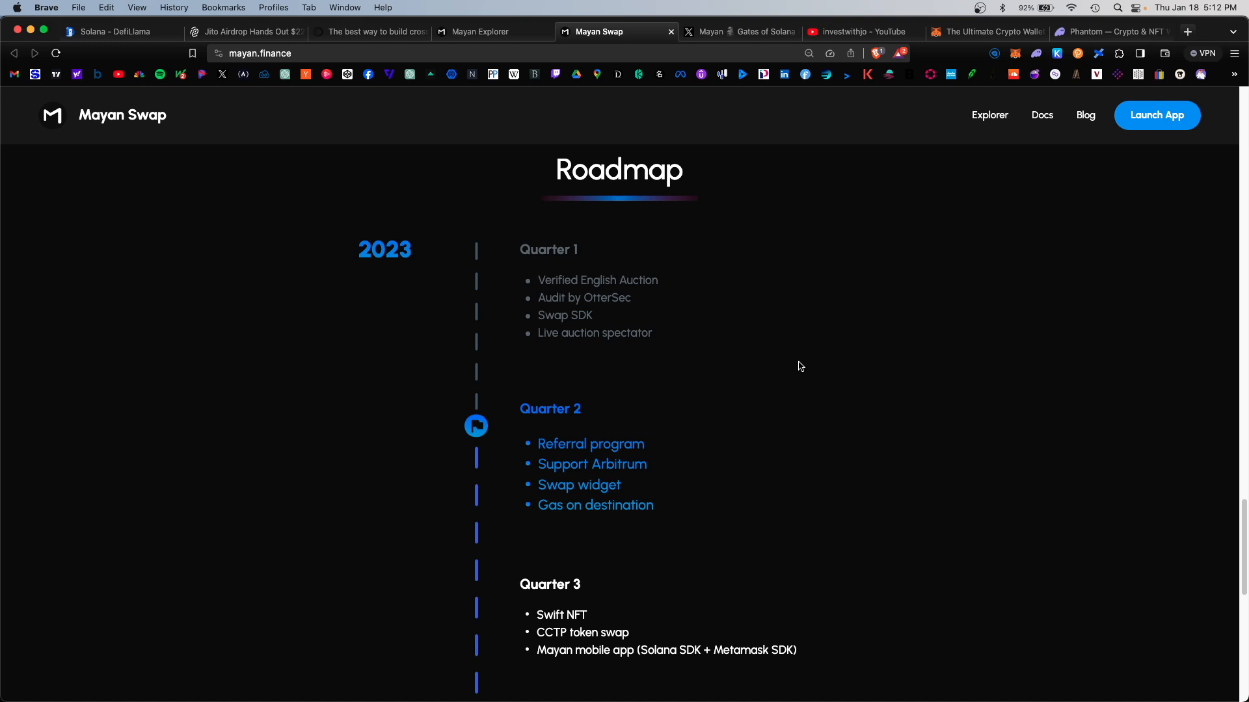
pyautogui.scroll(-3)
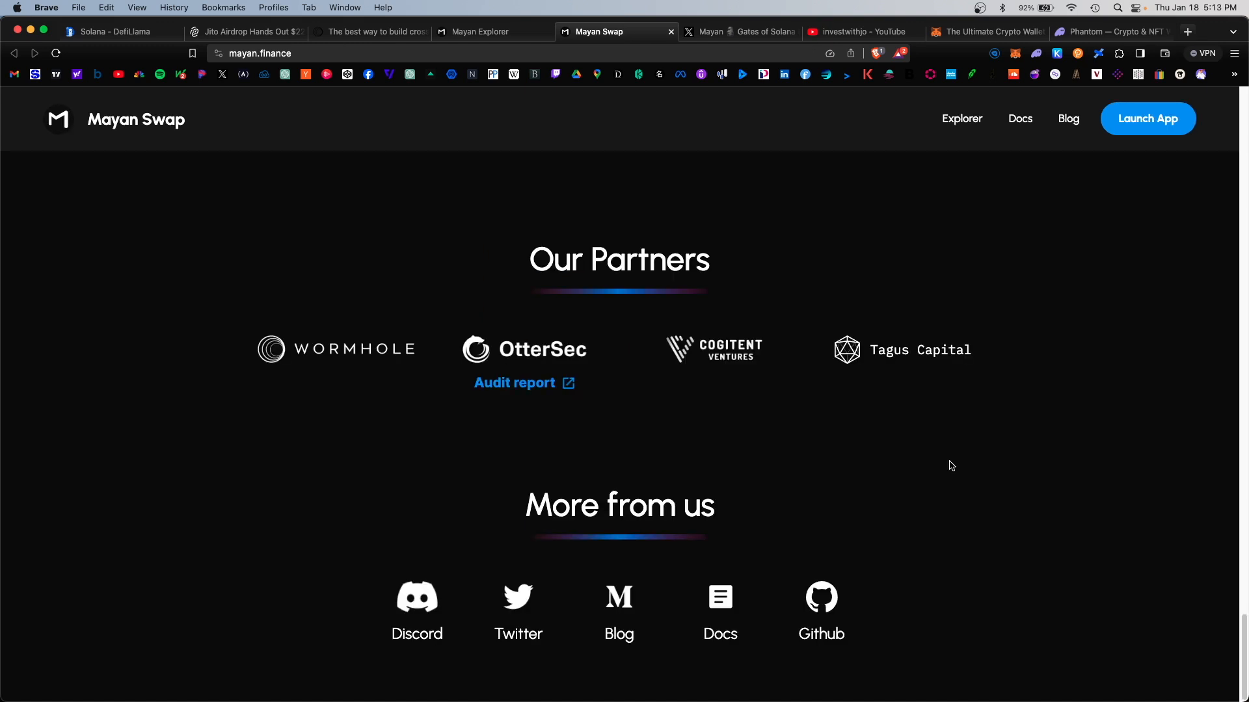